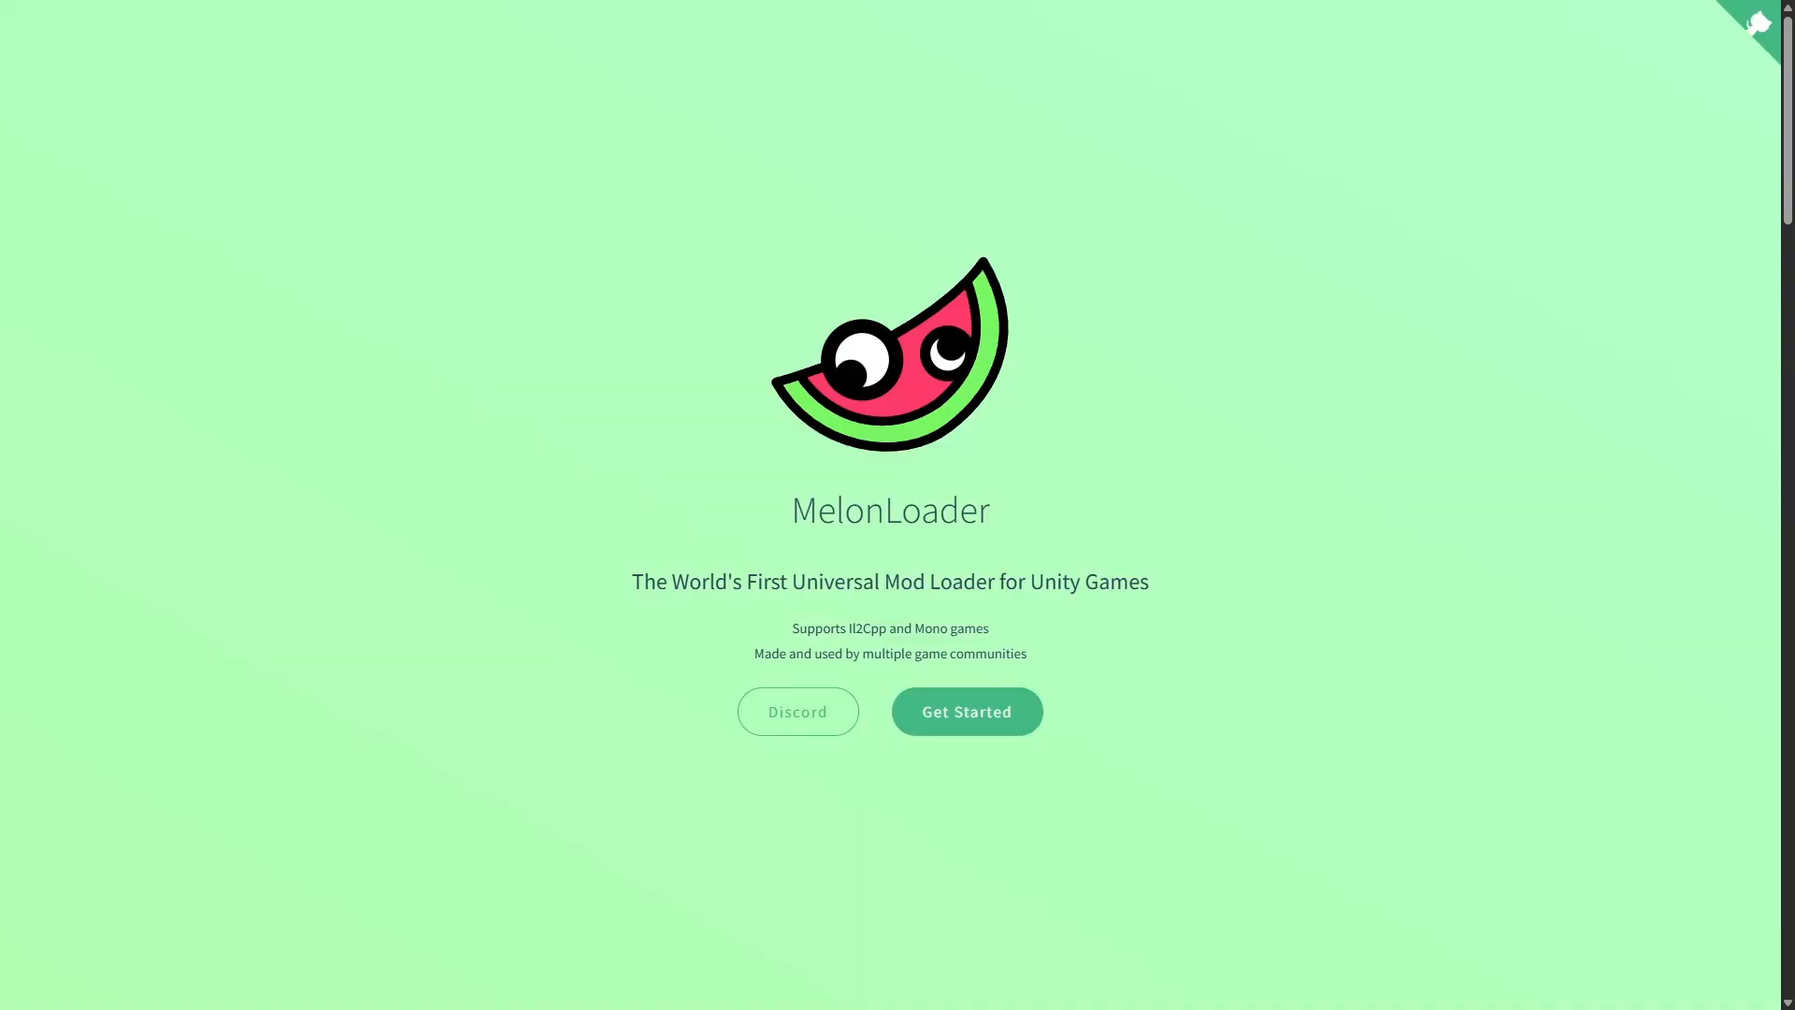
Go from the MelonLoader homepage to the wiki's Getting Started installation guide.
{"action": "left_click", "coordinate": [965, 710]}
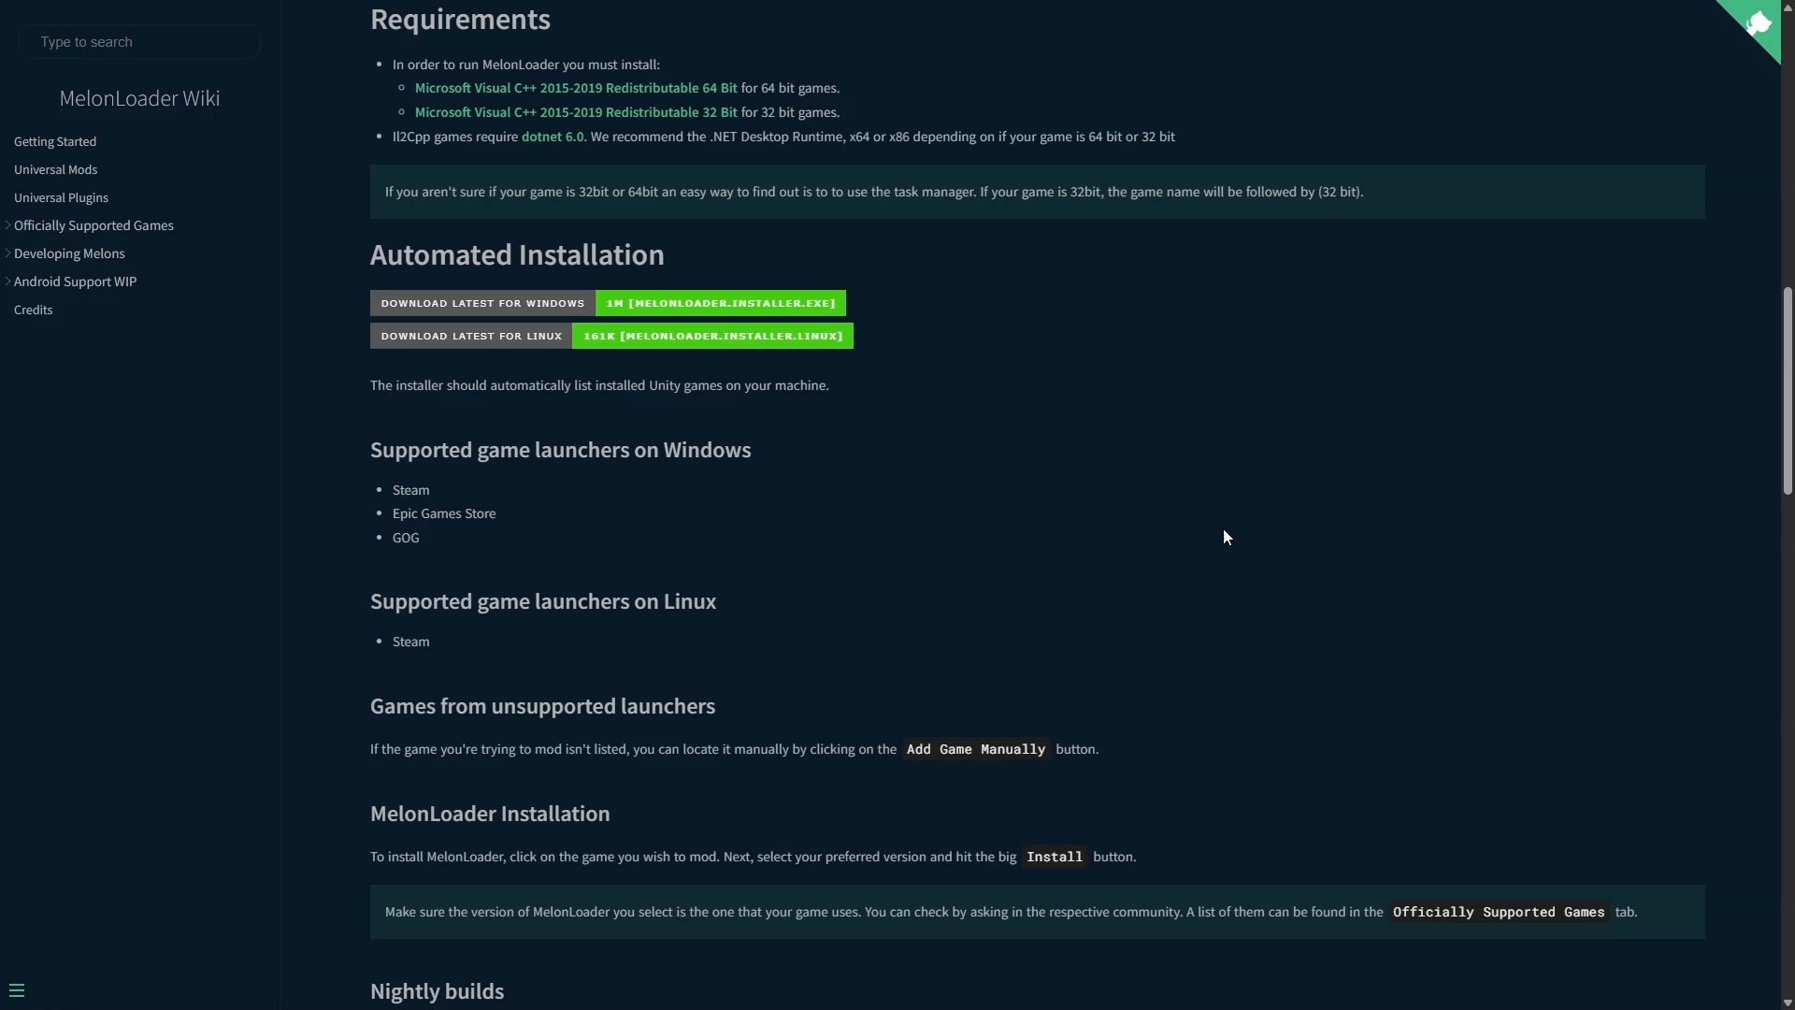
{"action": "mouse_move", "coordinate": [647, 475]}
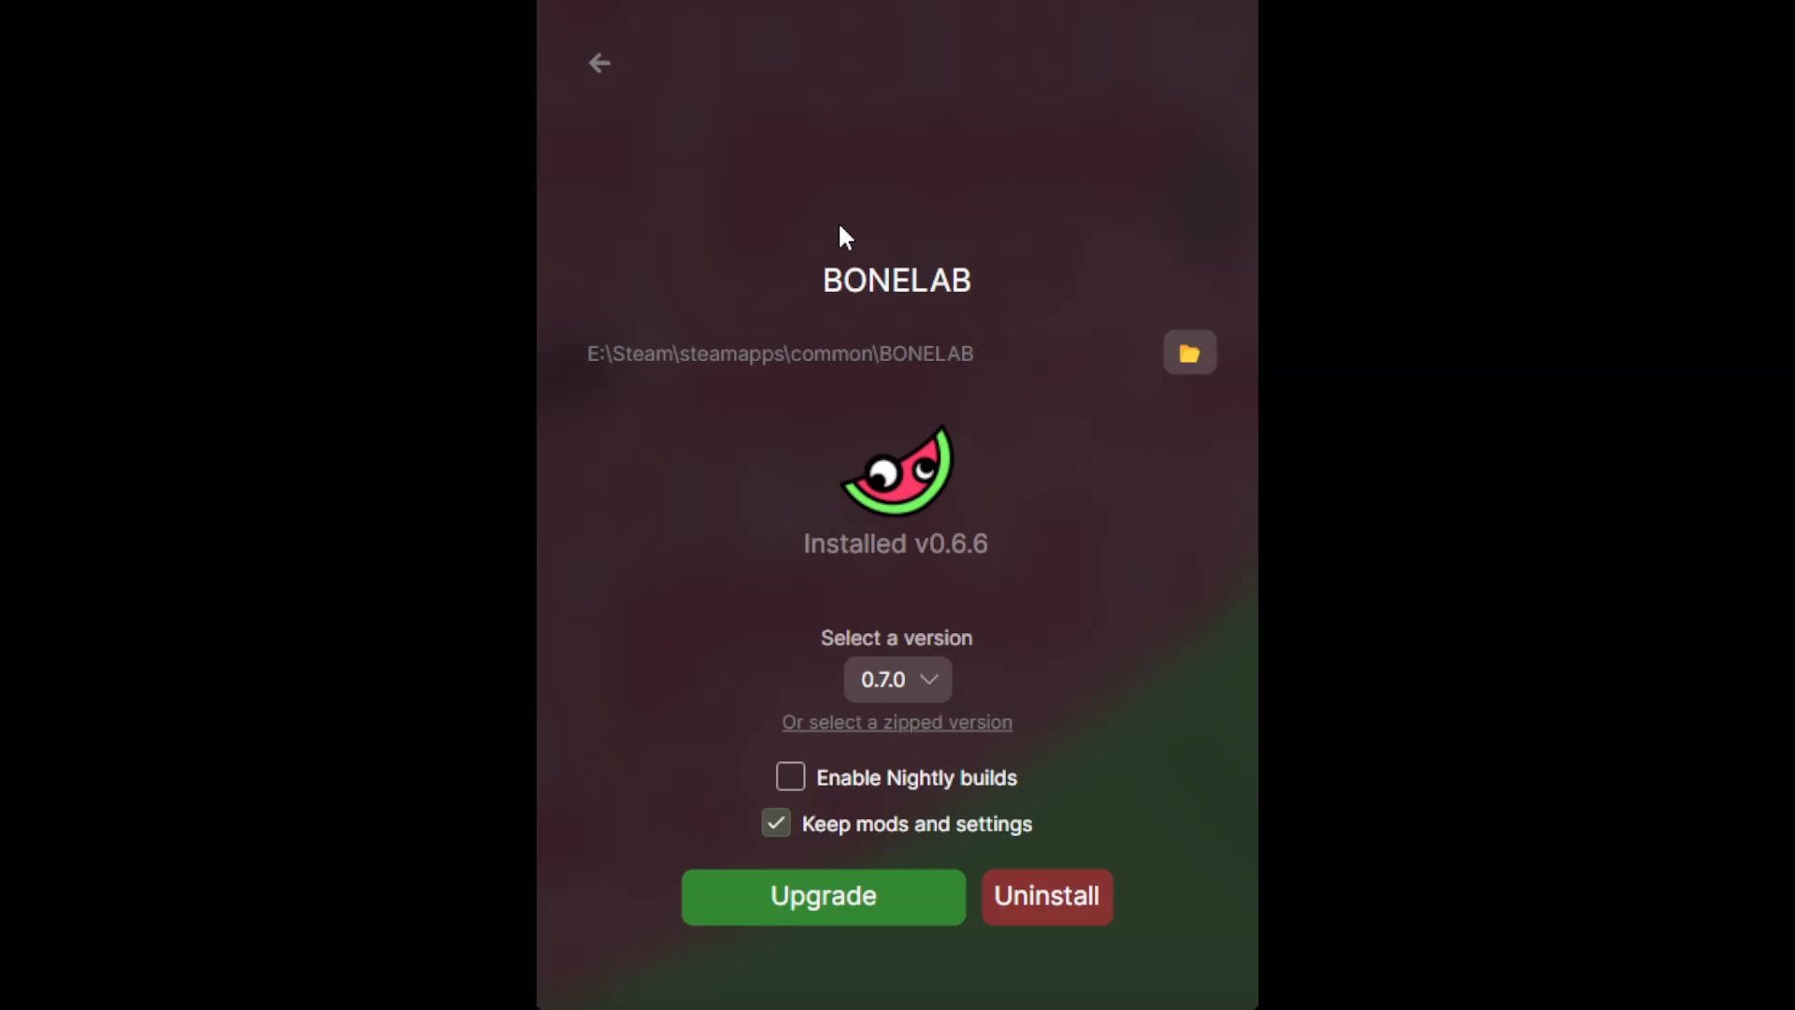
{"action": "mouse_move", "coordinate": [923, 695]}
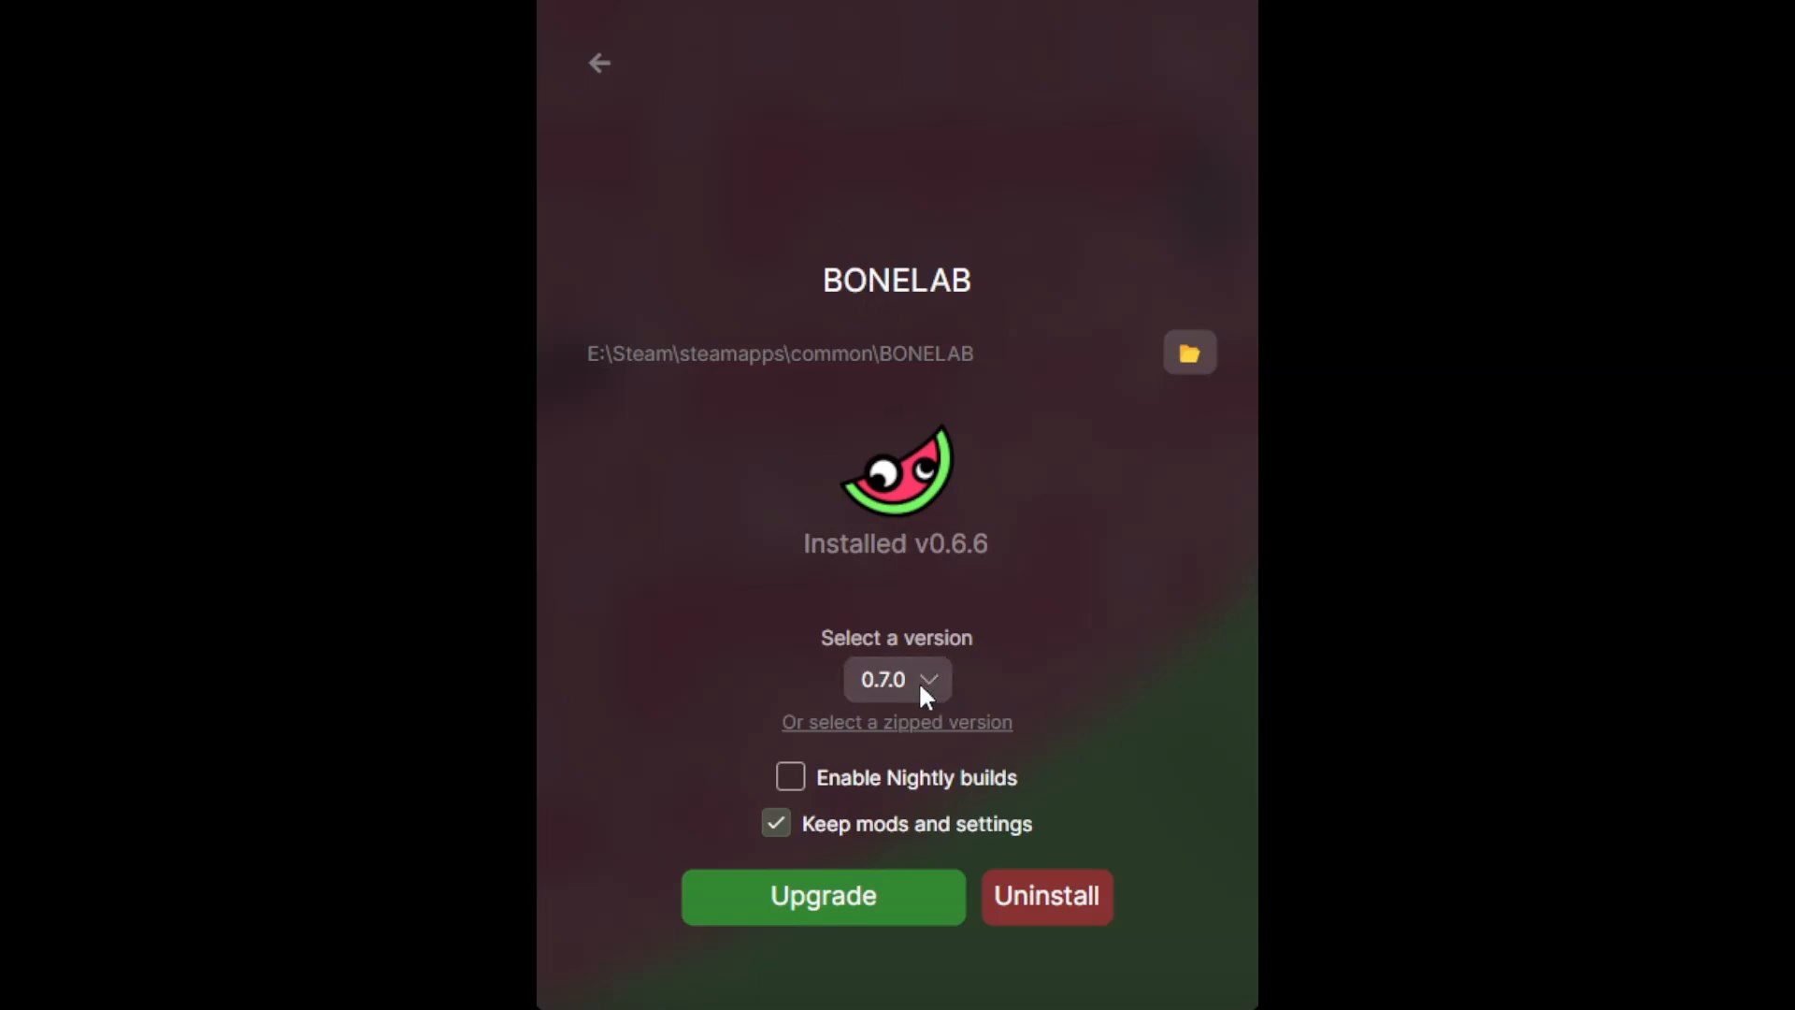
{"action": "mouse_move", "coordinate": [910, 787]}
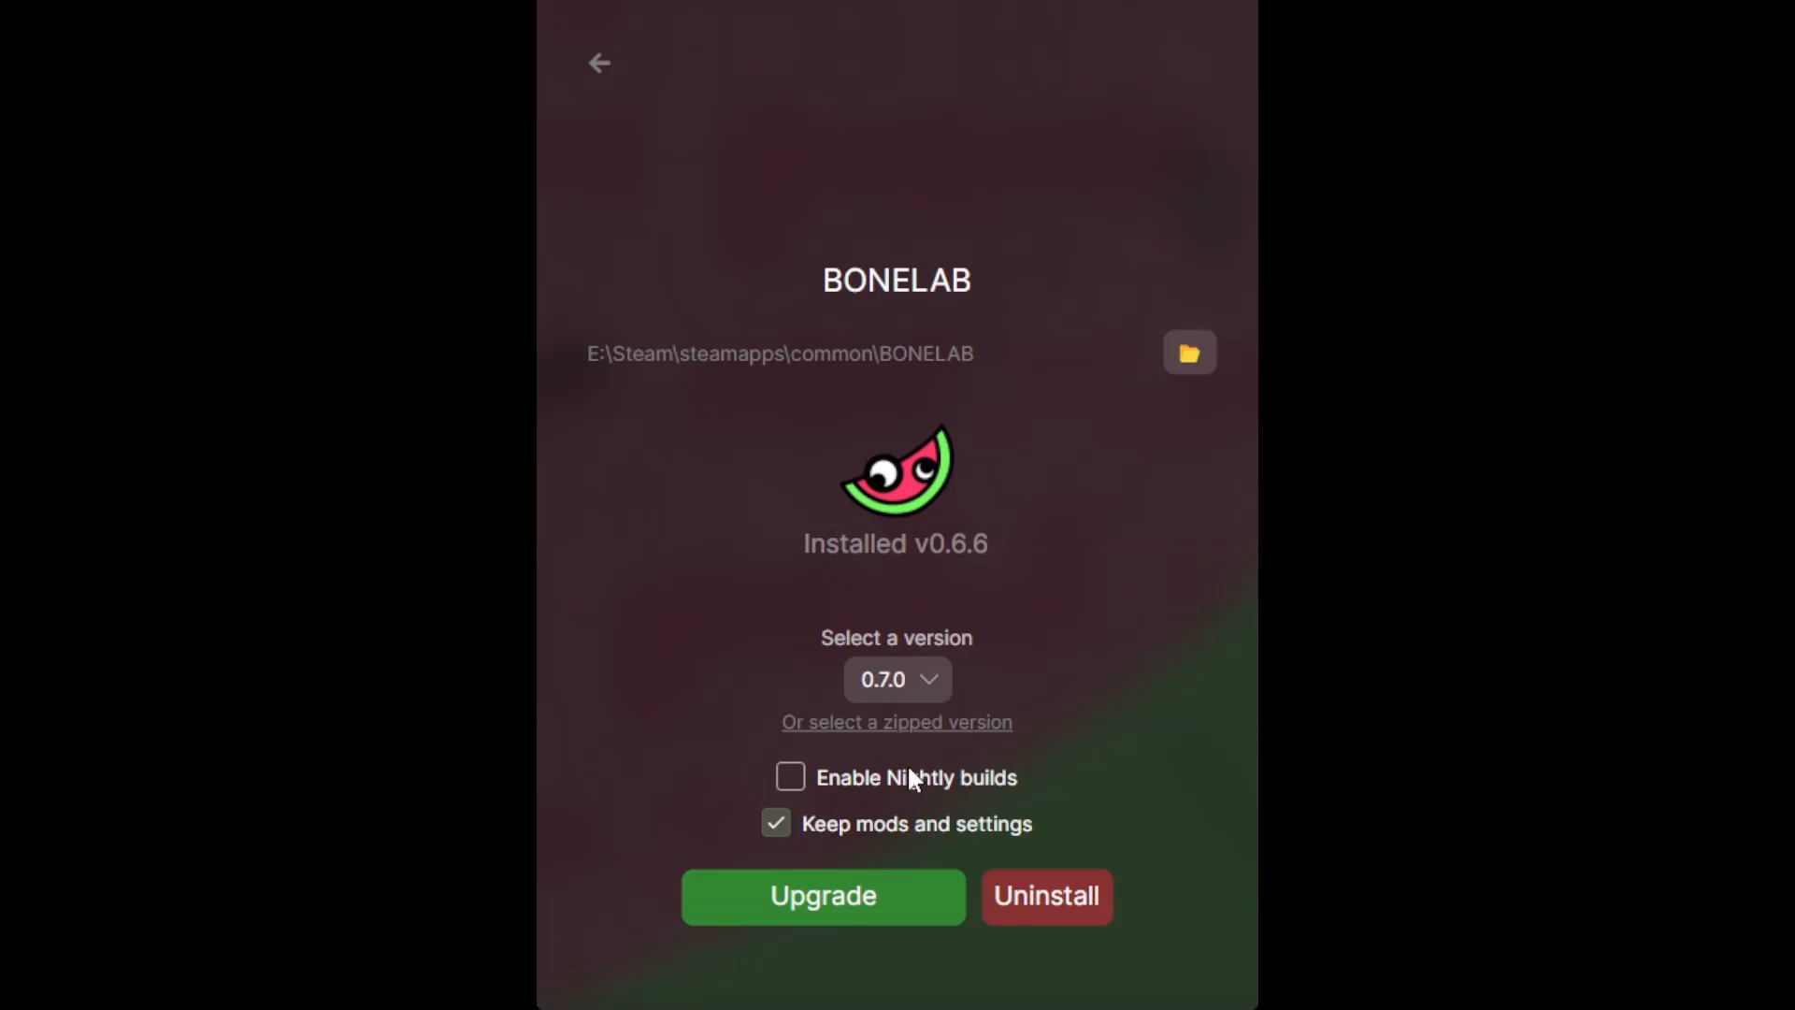
Upgrade BONELAB from MelonLoader v0.6.6 to 0.7.0, keeping mods and settings.
{"action": "left_click", "coordinate": [822, 897]}
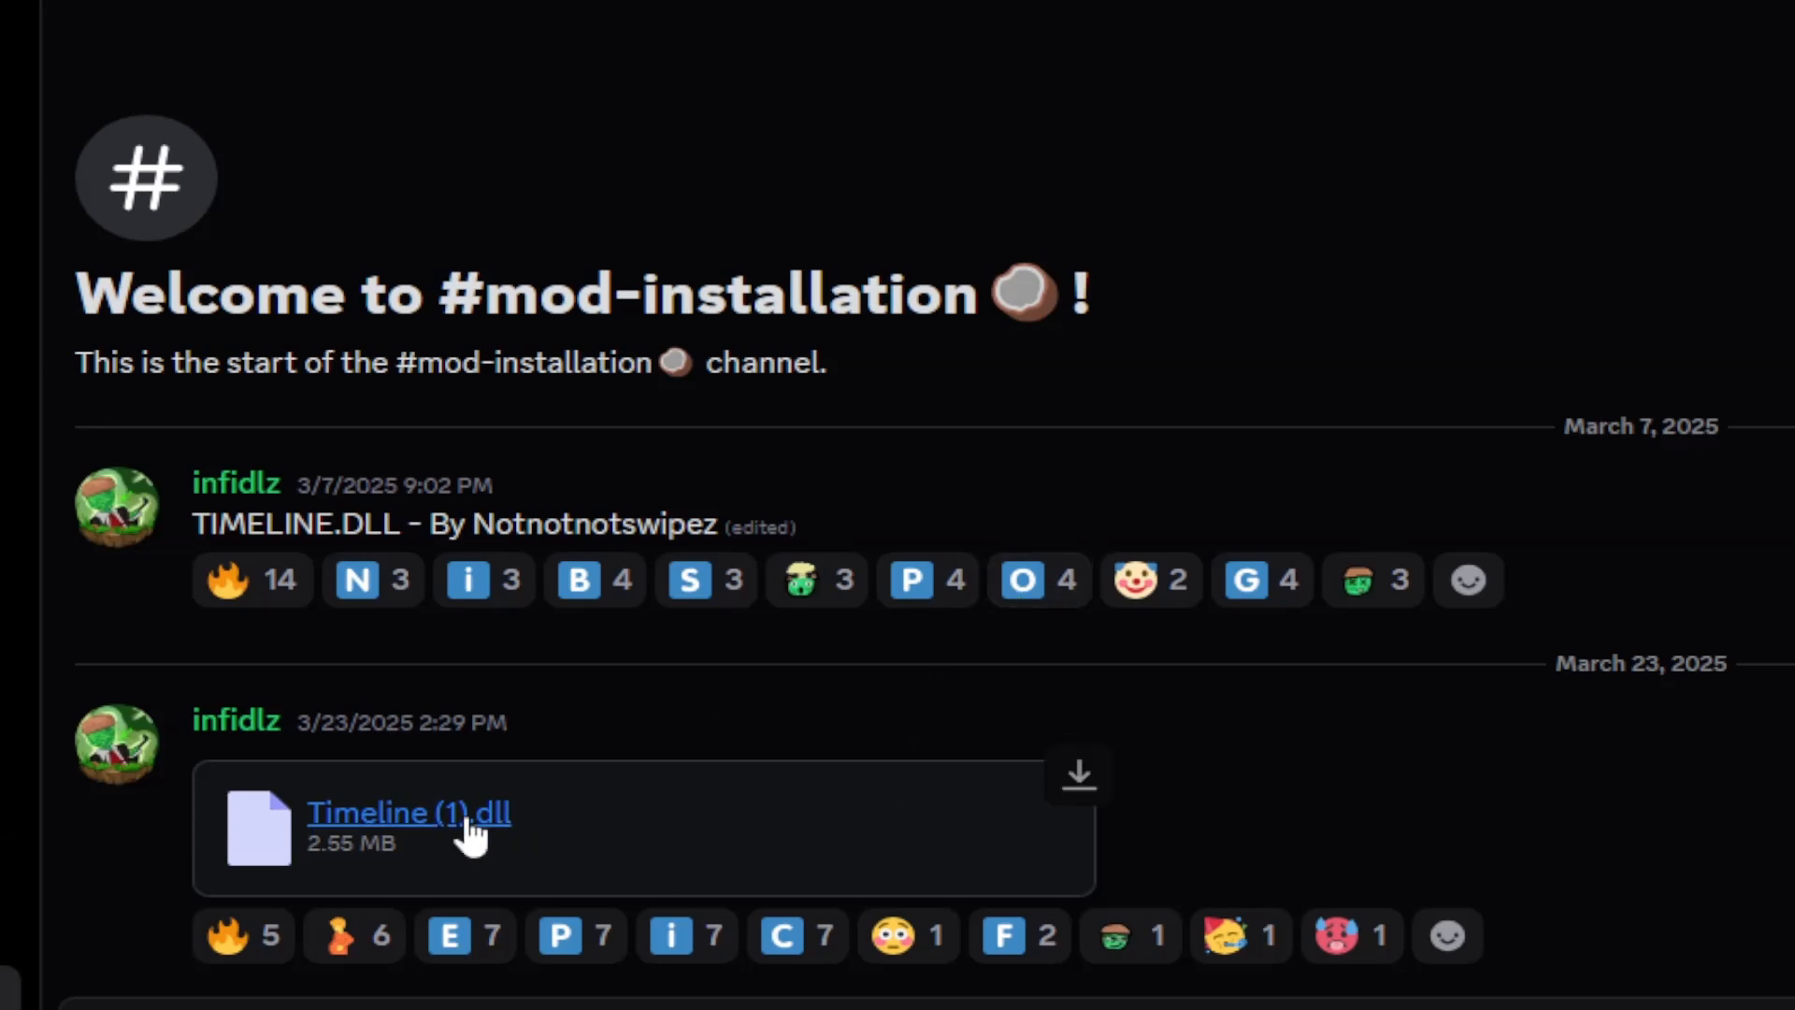
Download the Timeline (1).dll attachment, accepting the flagged-file warning.
{"action": "left_click", "coordinate": [408, 813]}
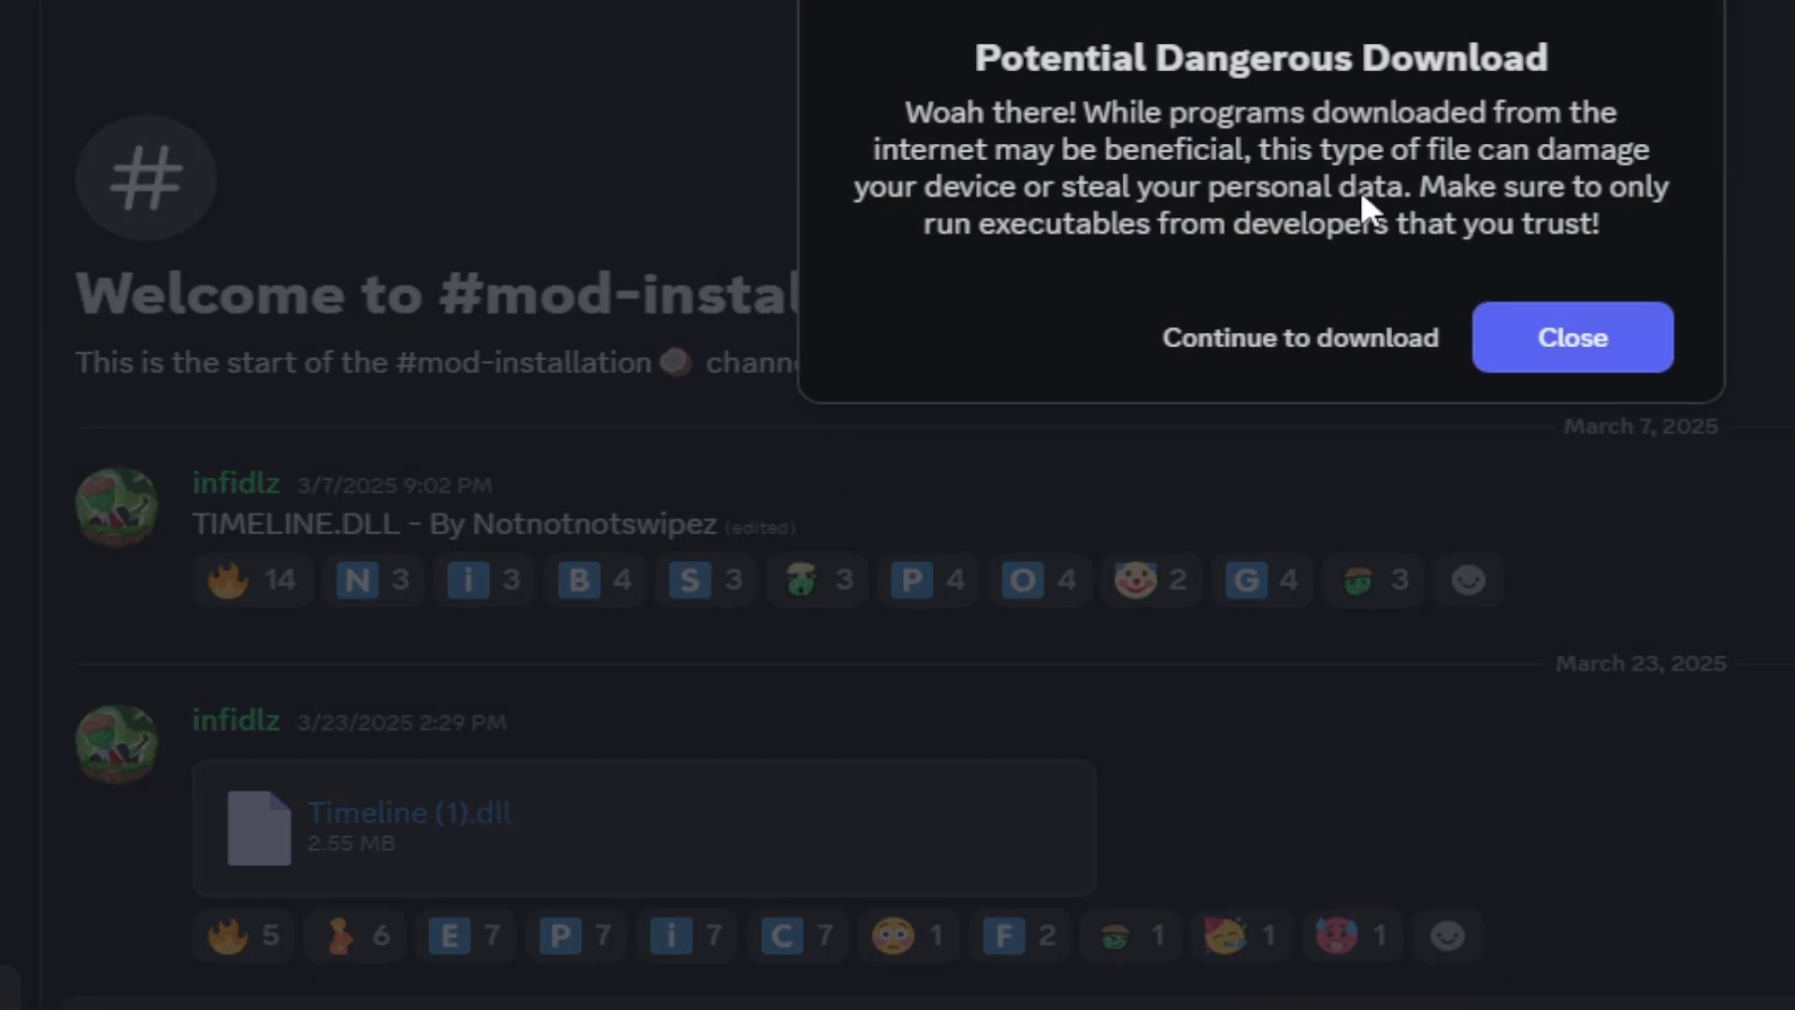
{"action": "left_click", "coordinate": [1570, 337]}
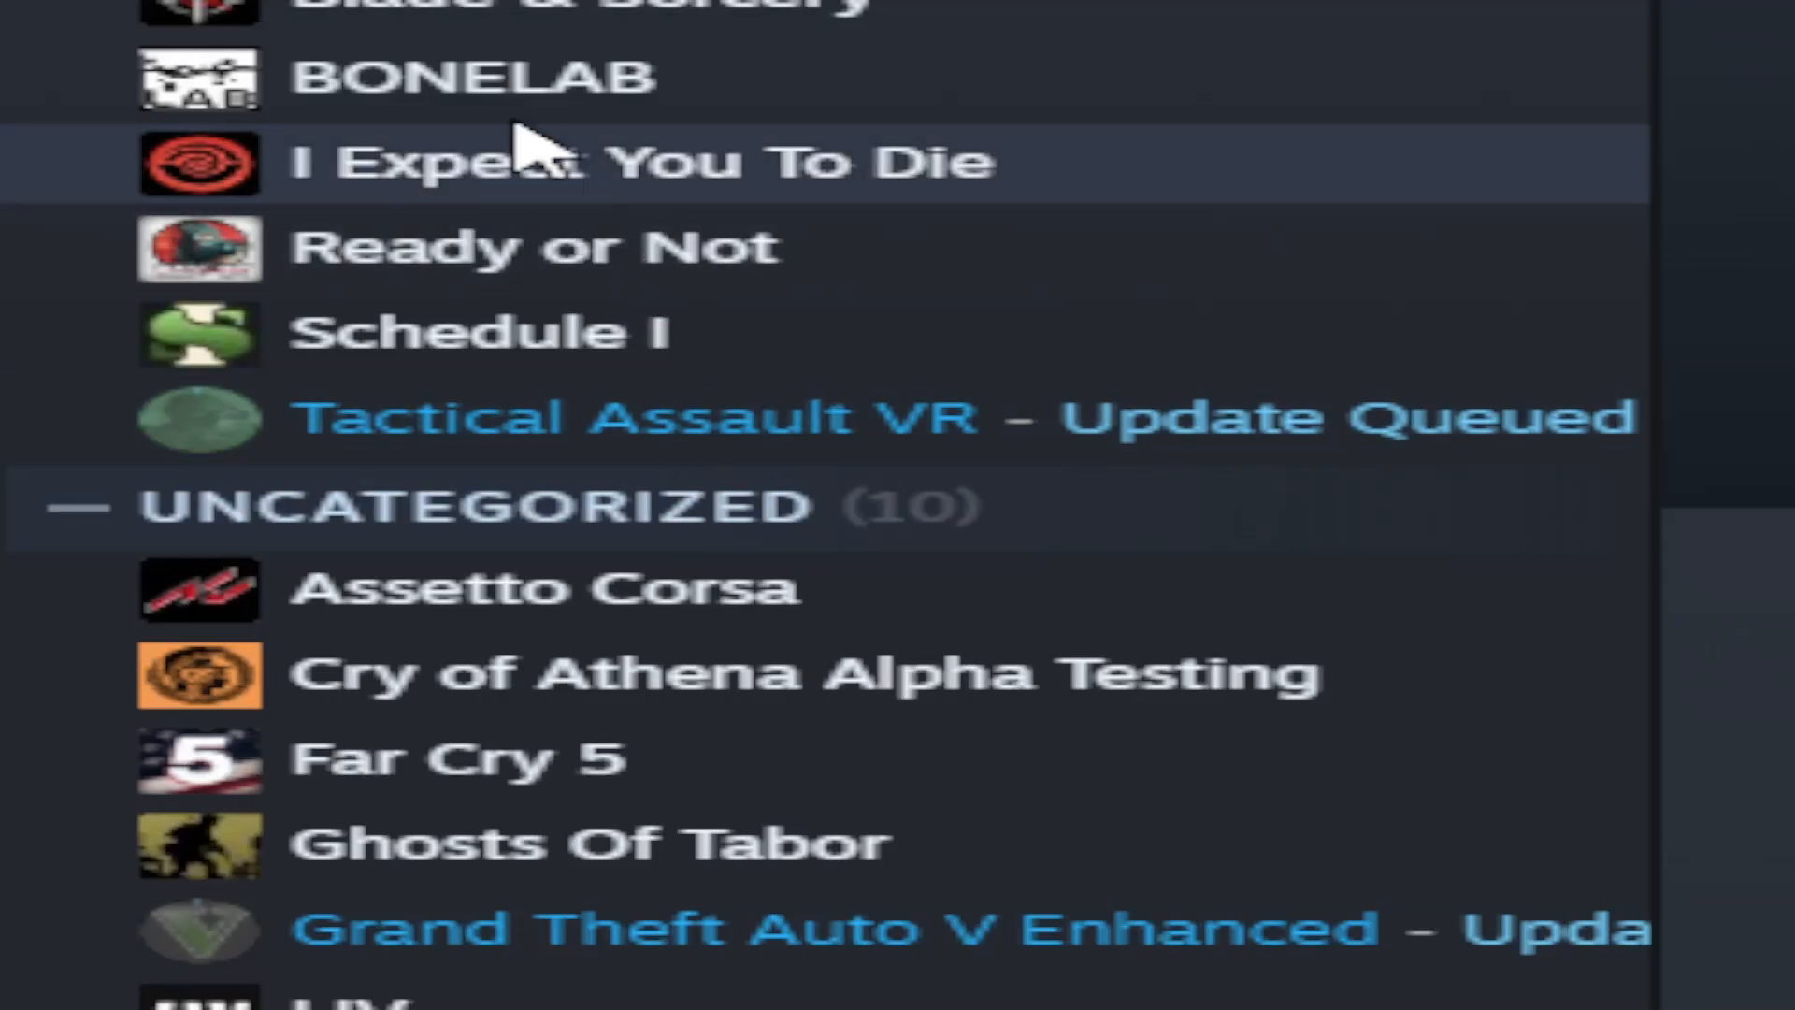
Browse BONELAB's installed files from its Steam Properties to open the install folder.
{"action": "right_click", "coordinate": [470, 76]}
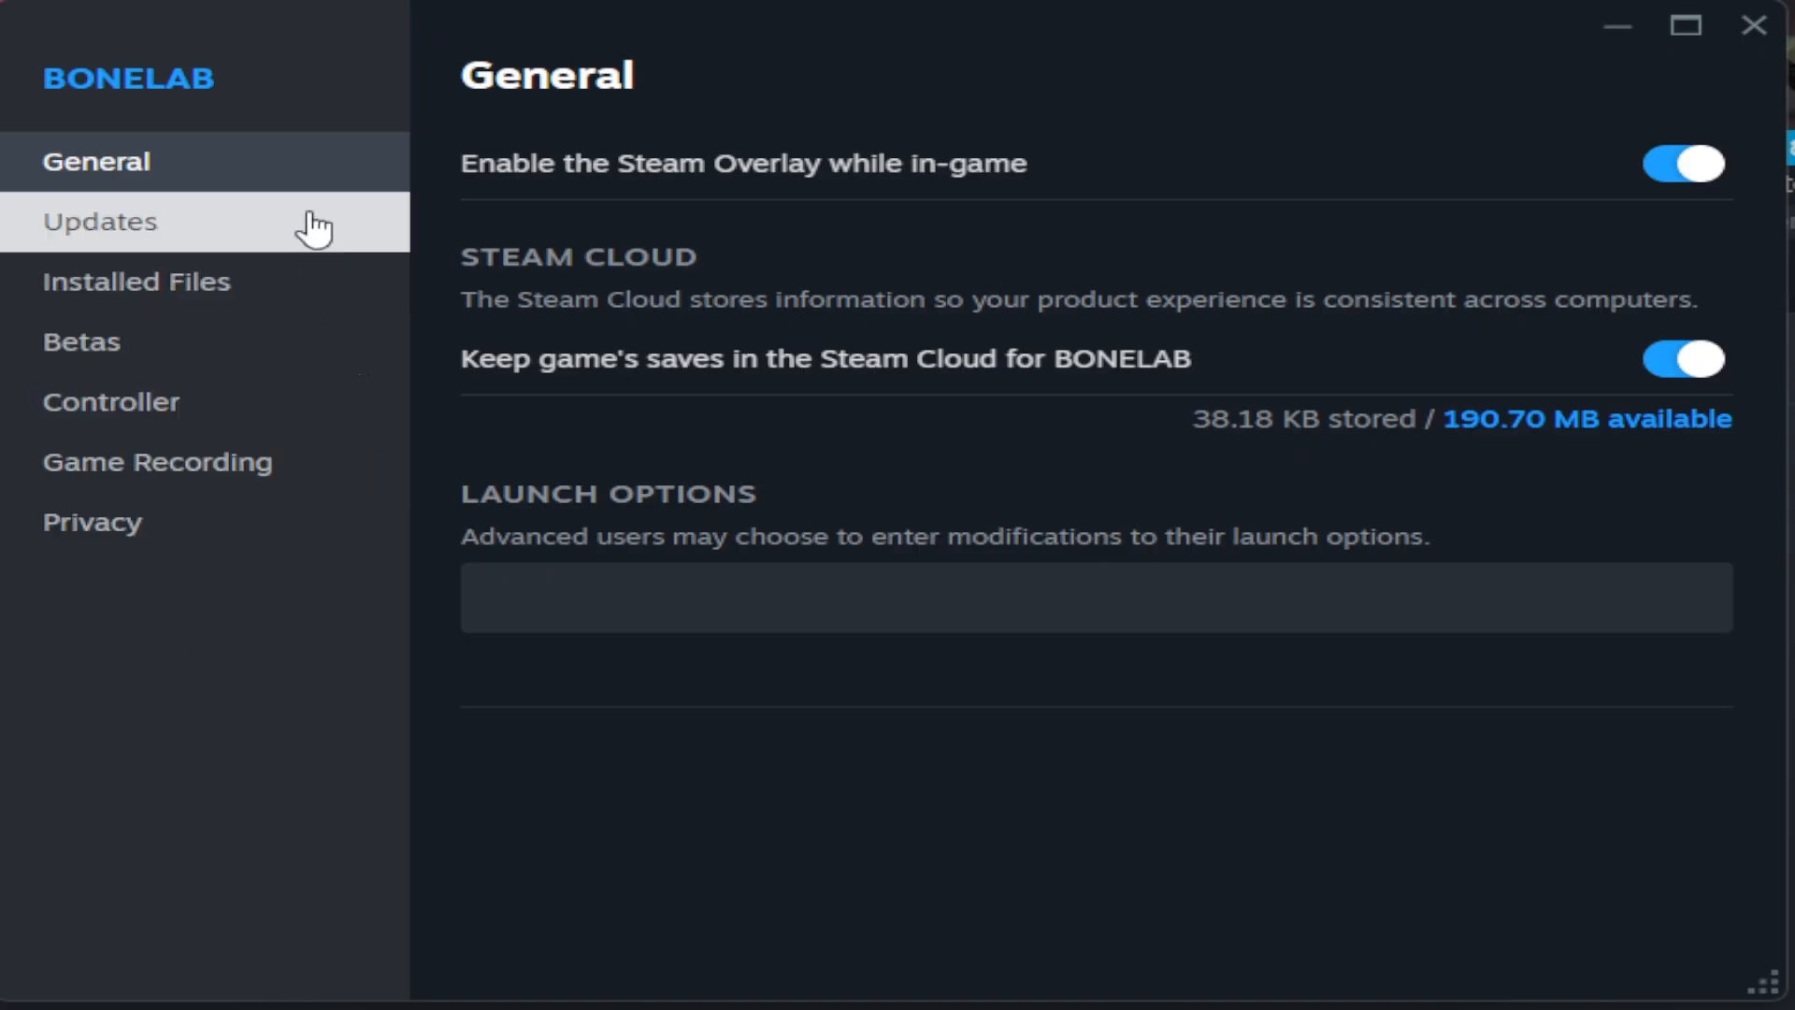
{"action": "left_click", "coordinate": [135, 280]}
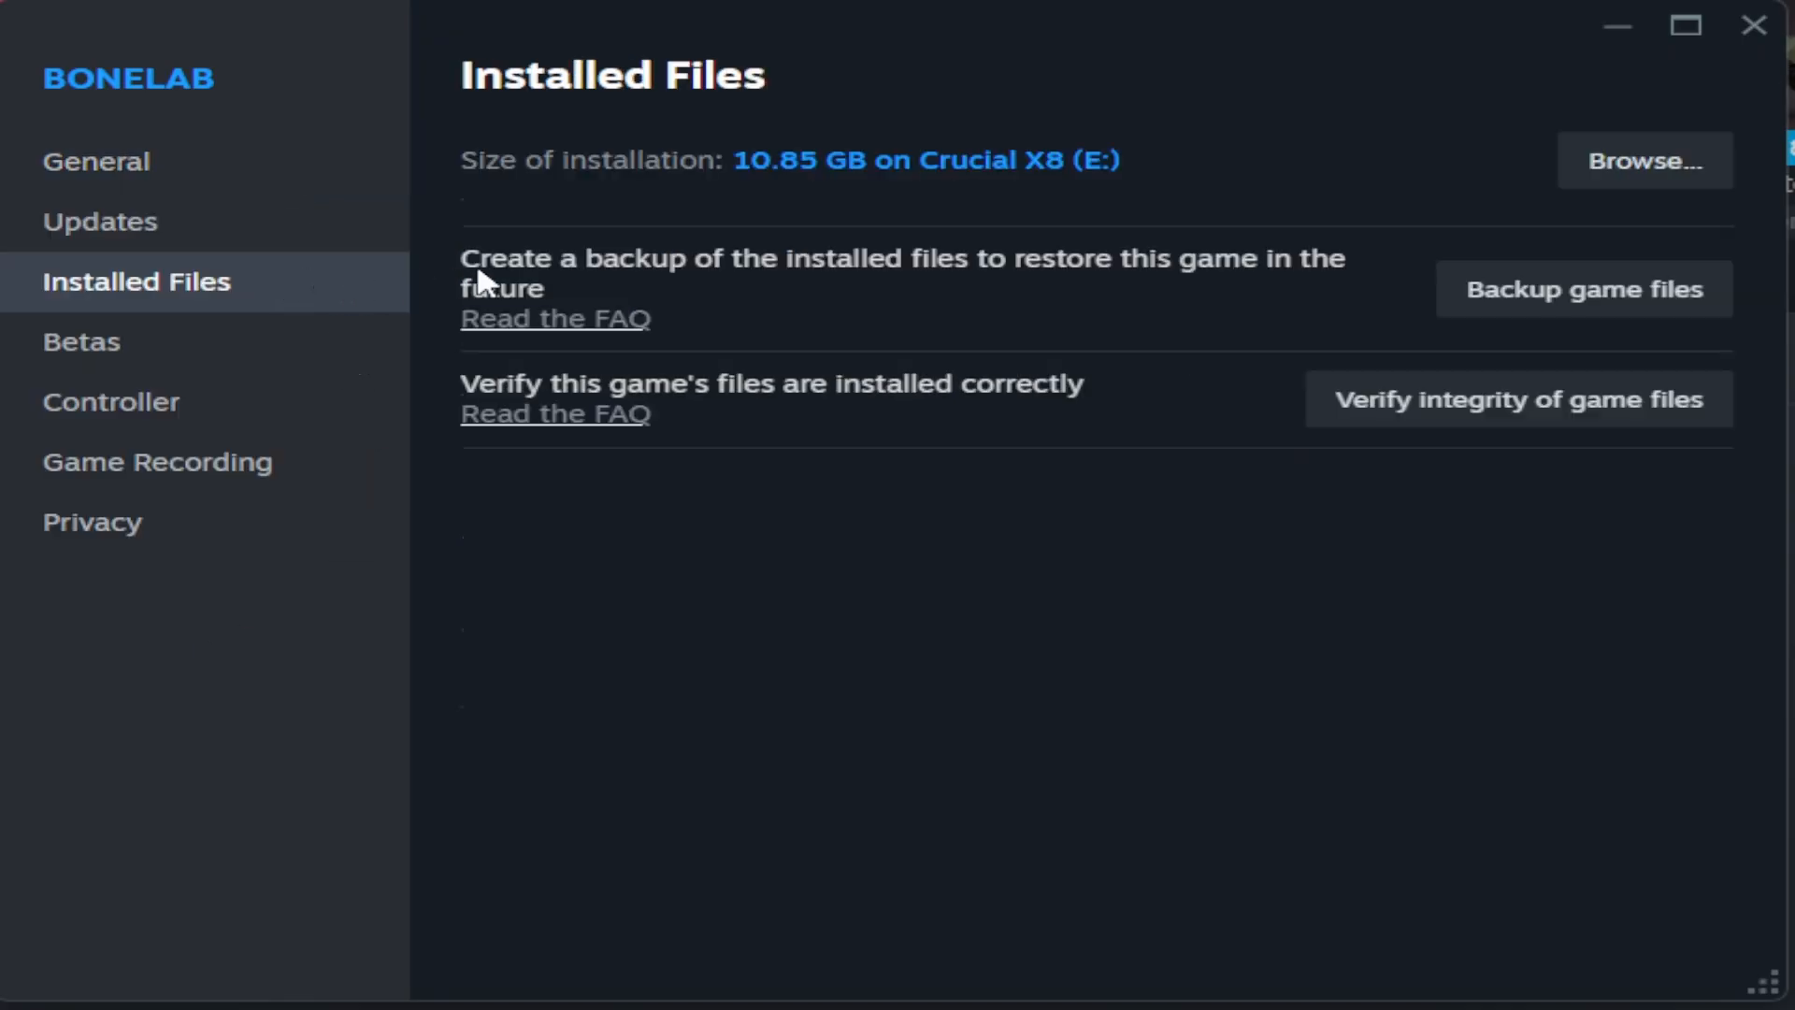
{"action": "left_click", "coordinate": [1642, 159]}
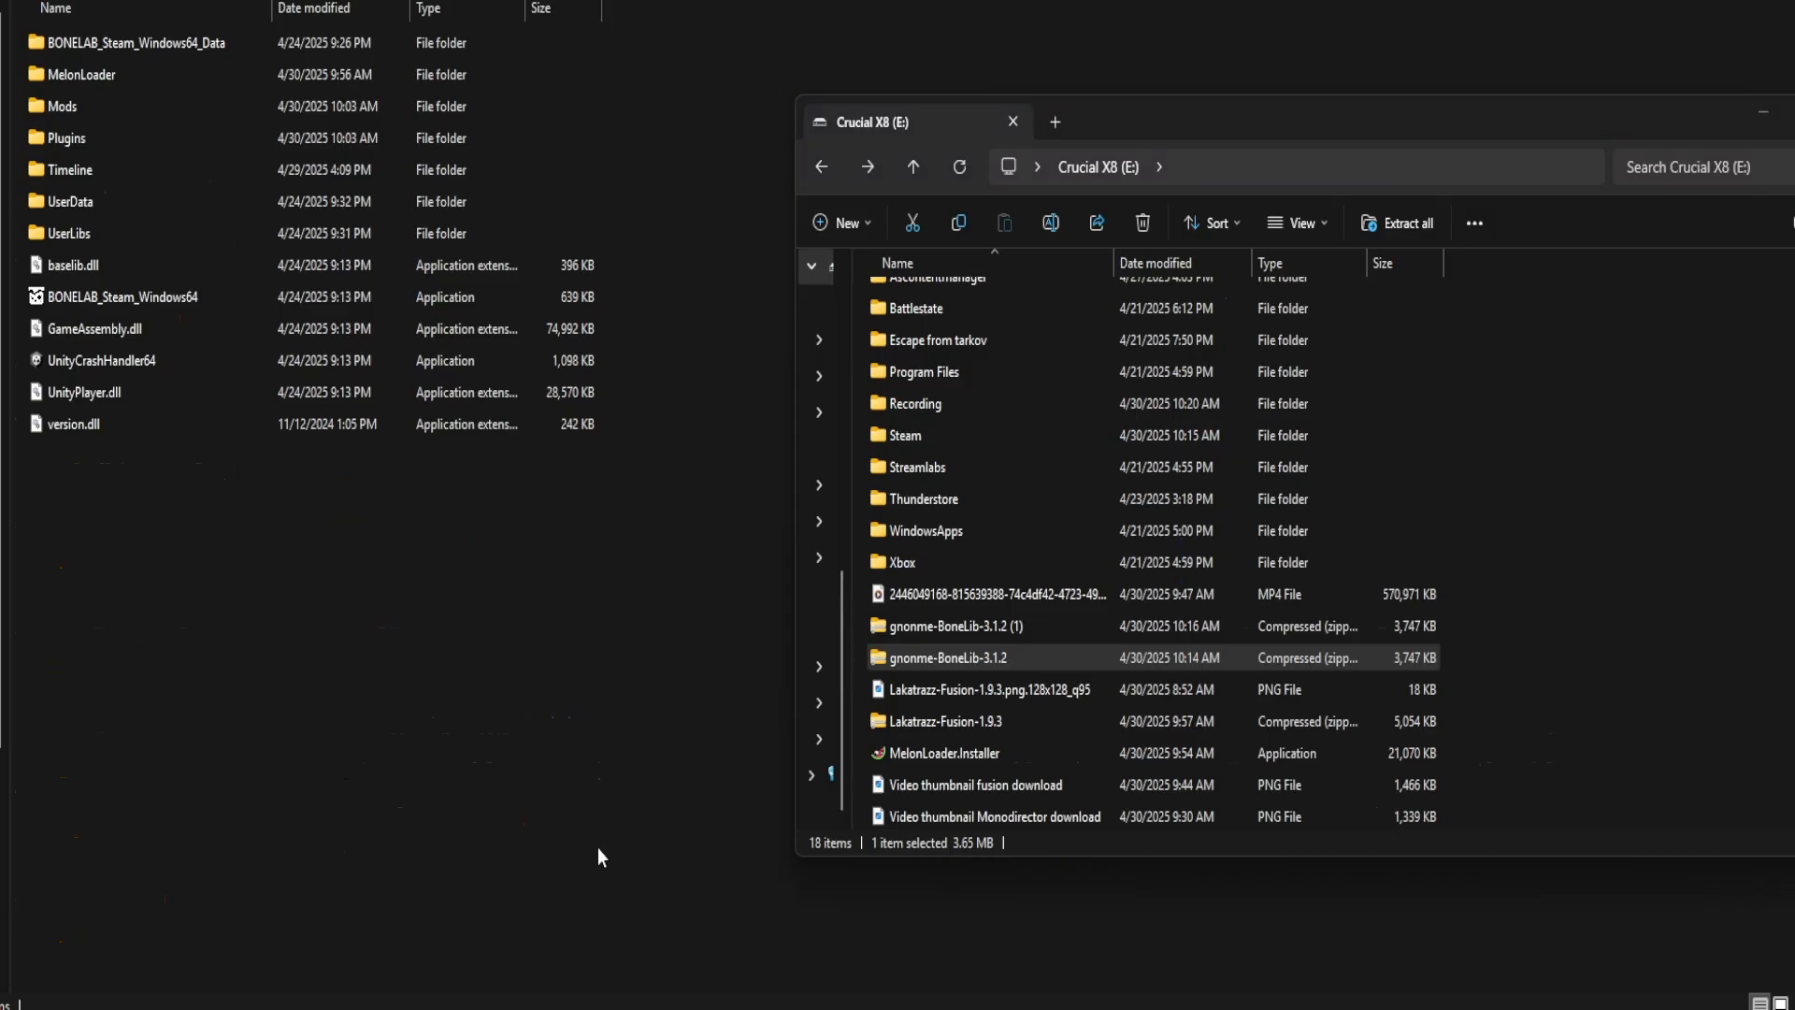
Open the gnonme-BoneLib-3.1.2 archive on the E: drive.
{"action": "left_click", "coordinate": [985, 657]}
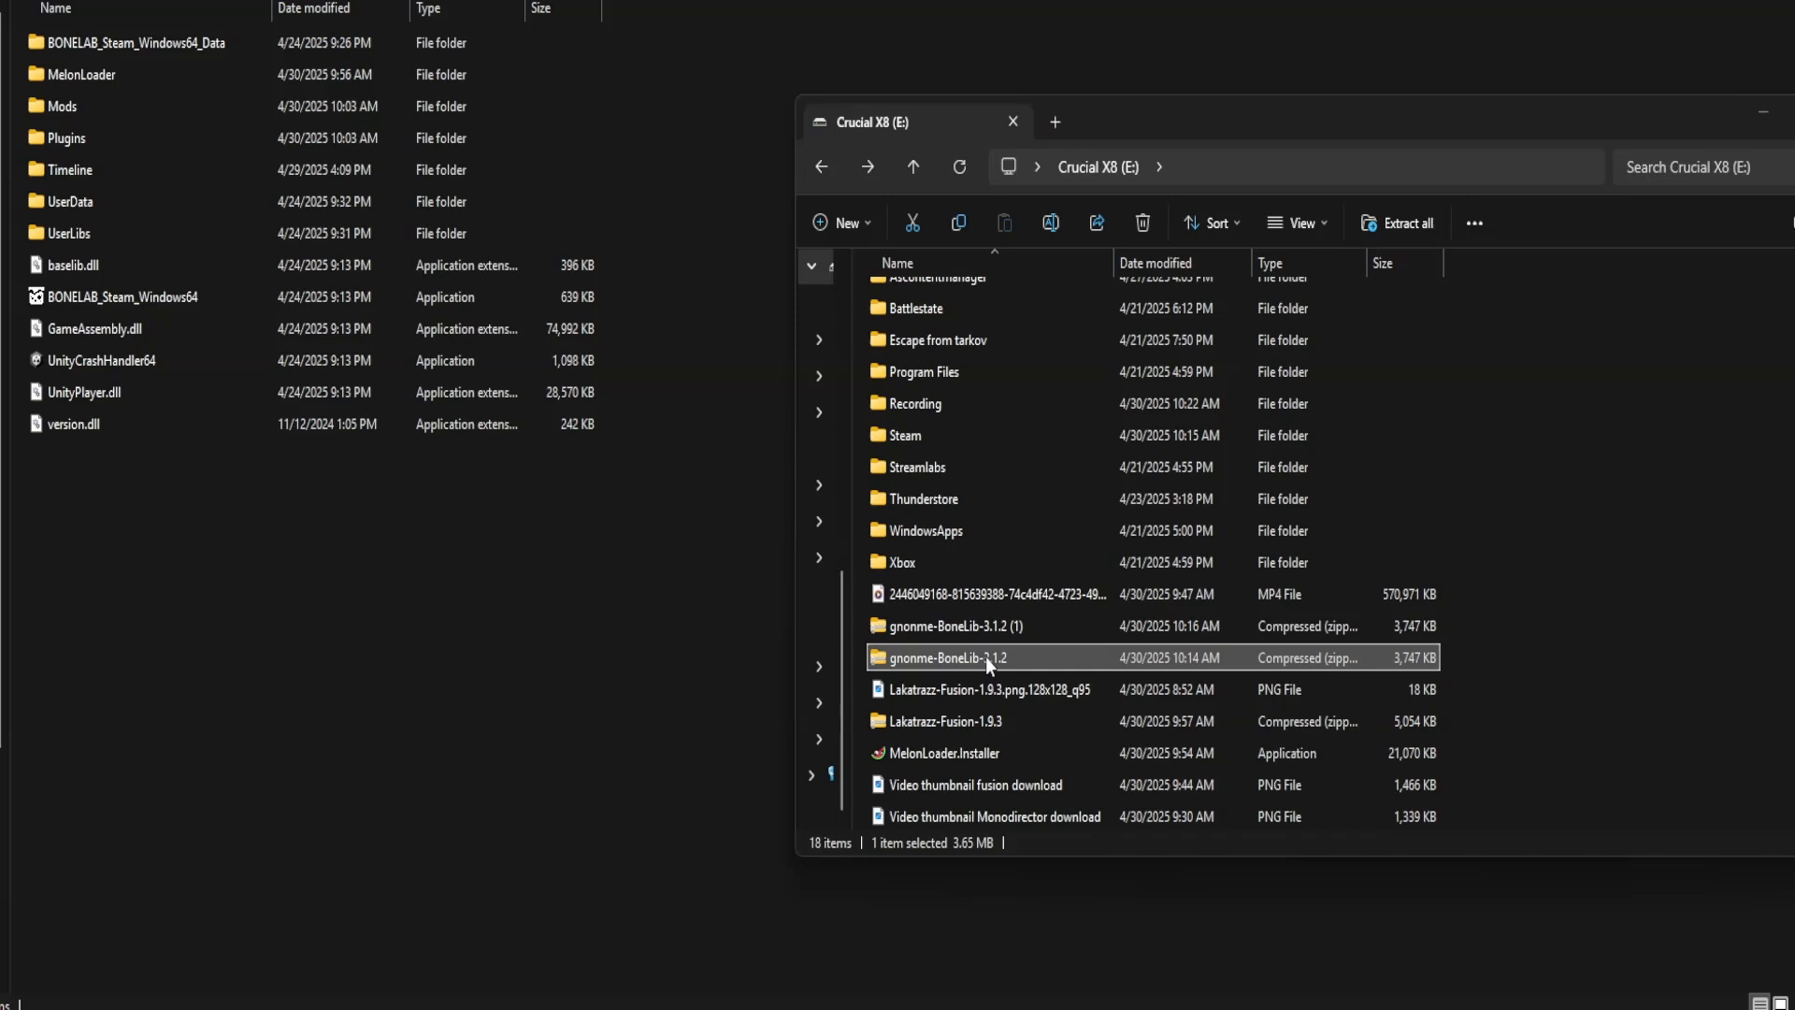
{"action": "double_click", "coordinate": [944, 657]}
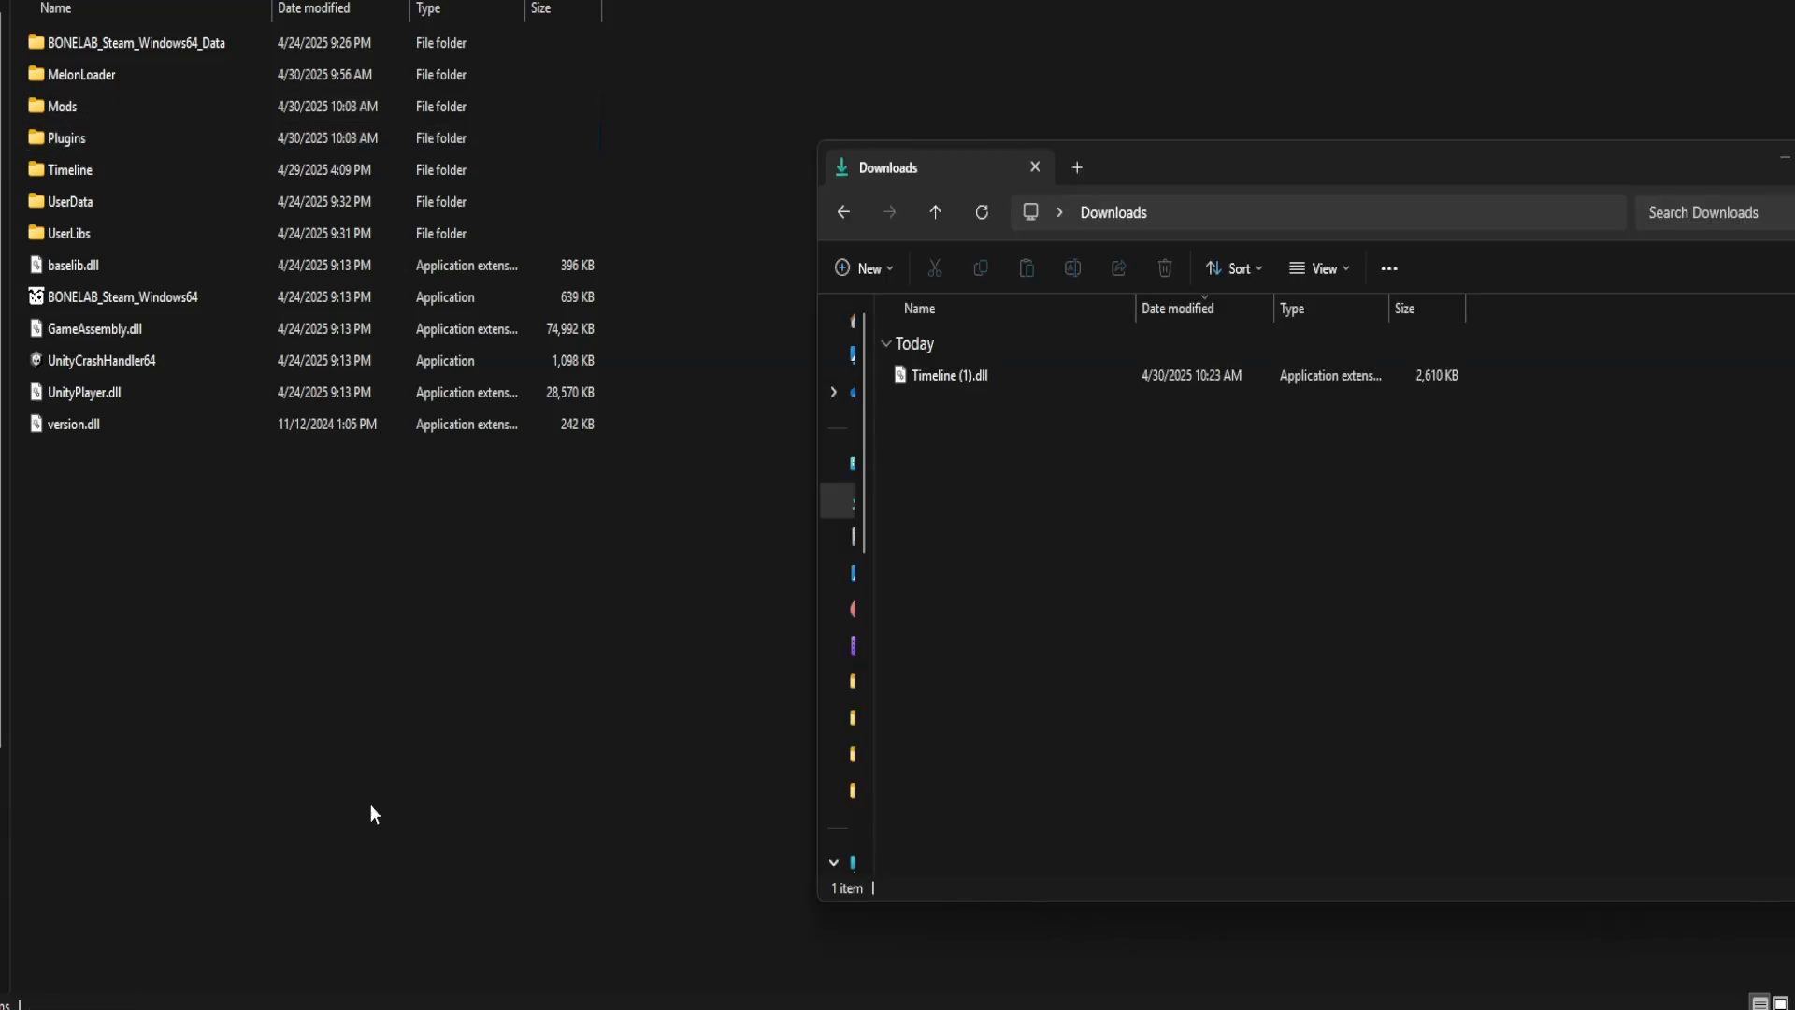
Copy Timeline (1).dll into BONELAB's Mods folder and launch BONELAB_Steam_Windows64.
{"action": "left_click", "coordinate": [962, 374]}
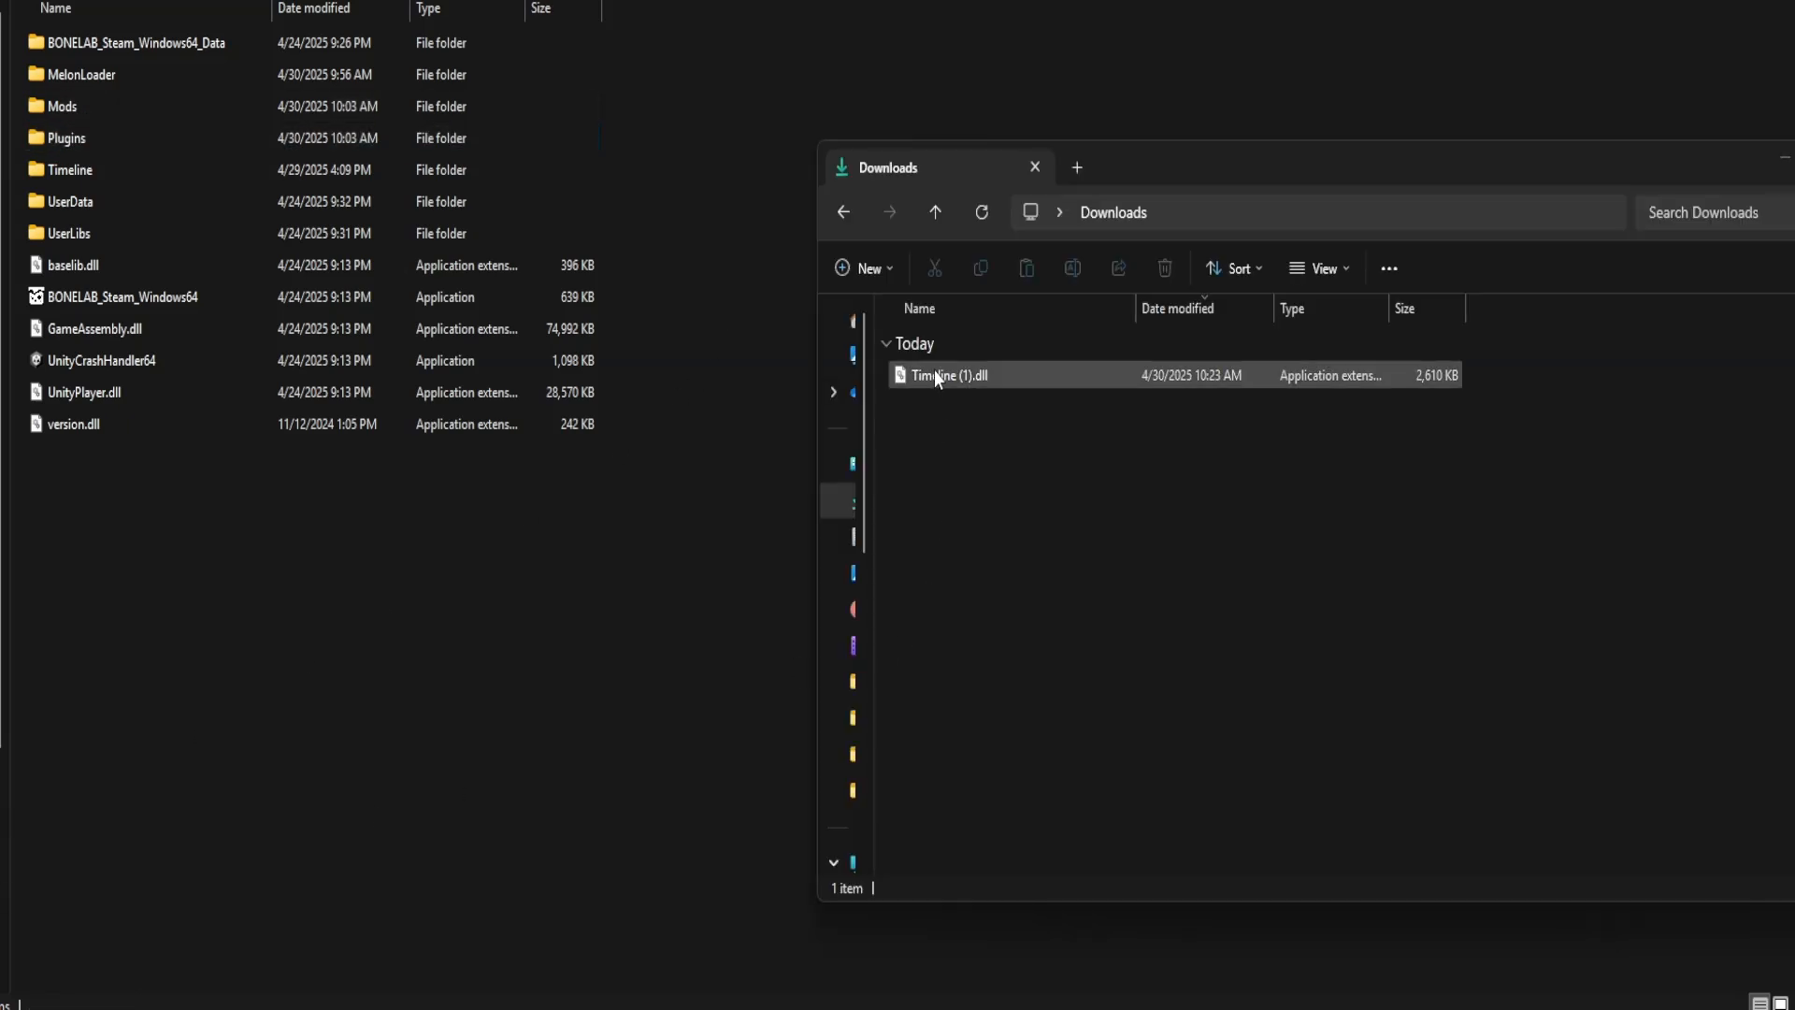
{"action": "right_click", "coordinate": [939, 374]}
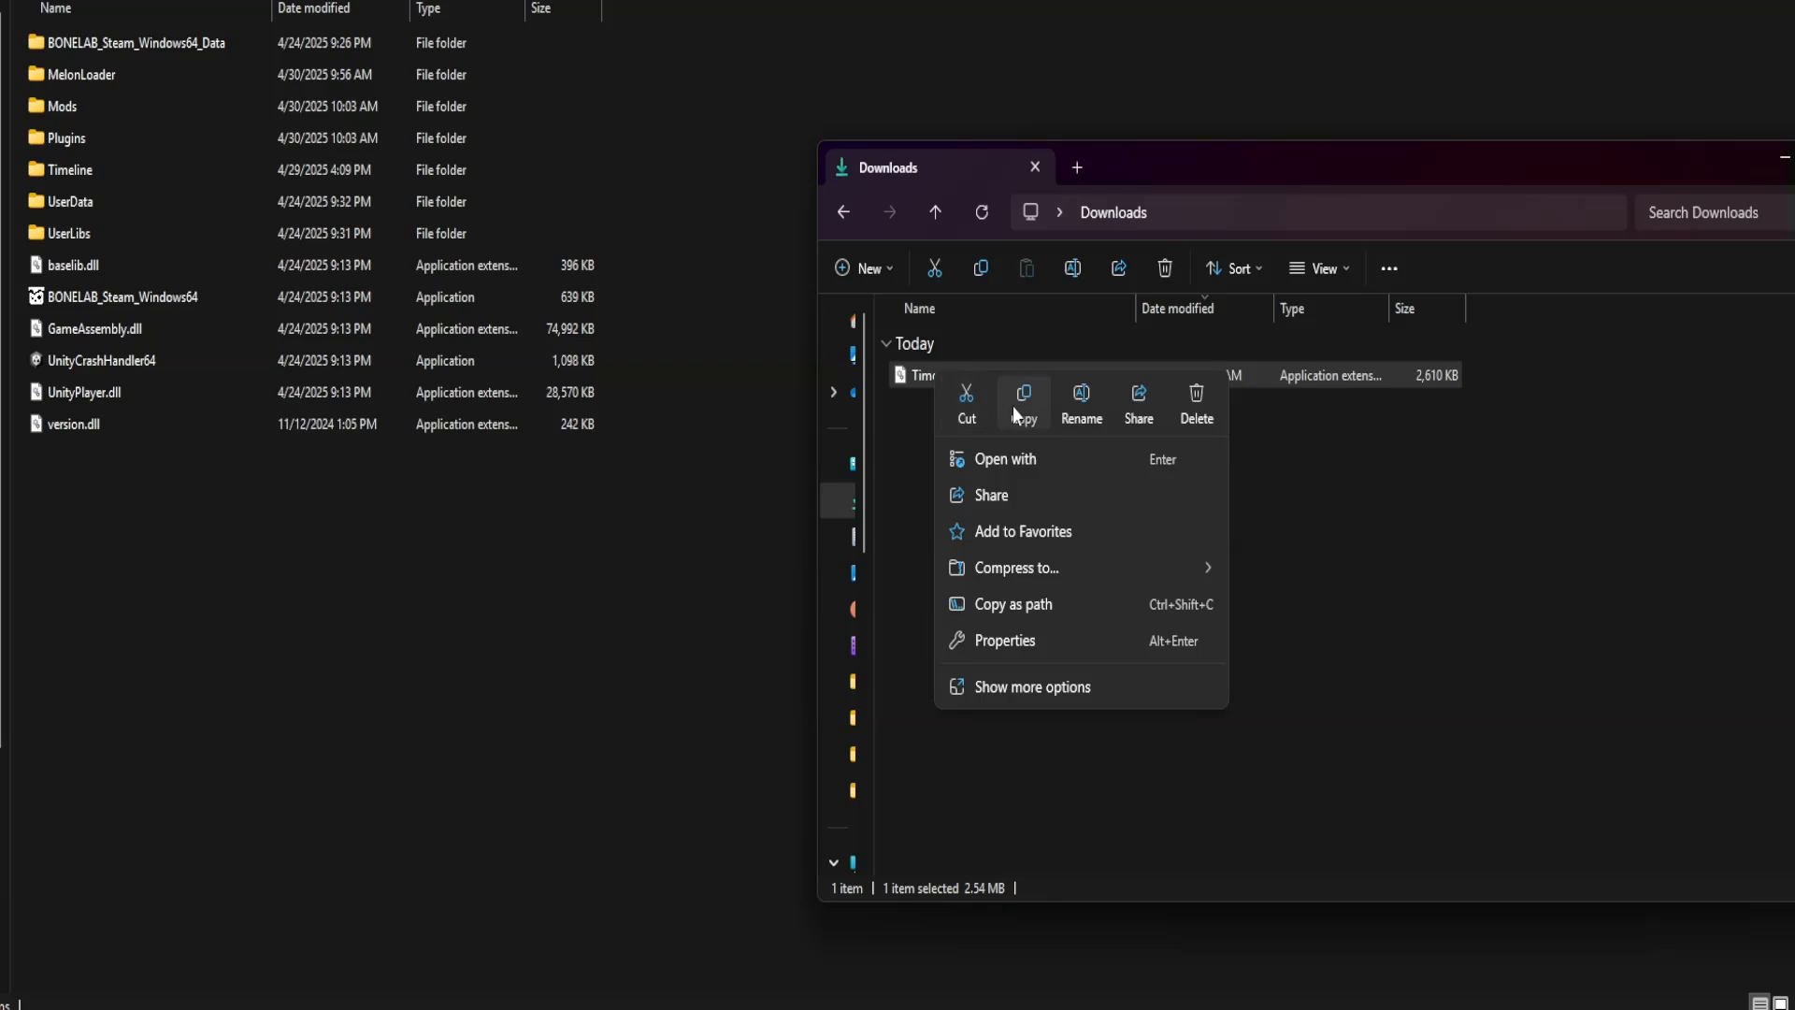
{"action": "right_click", "coordinate": [1001, 467]}
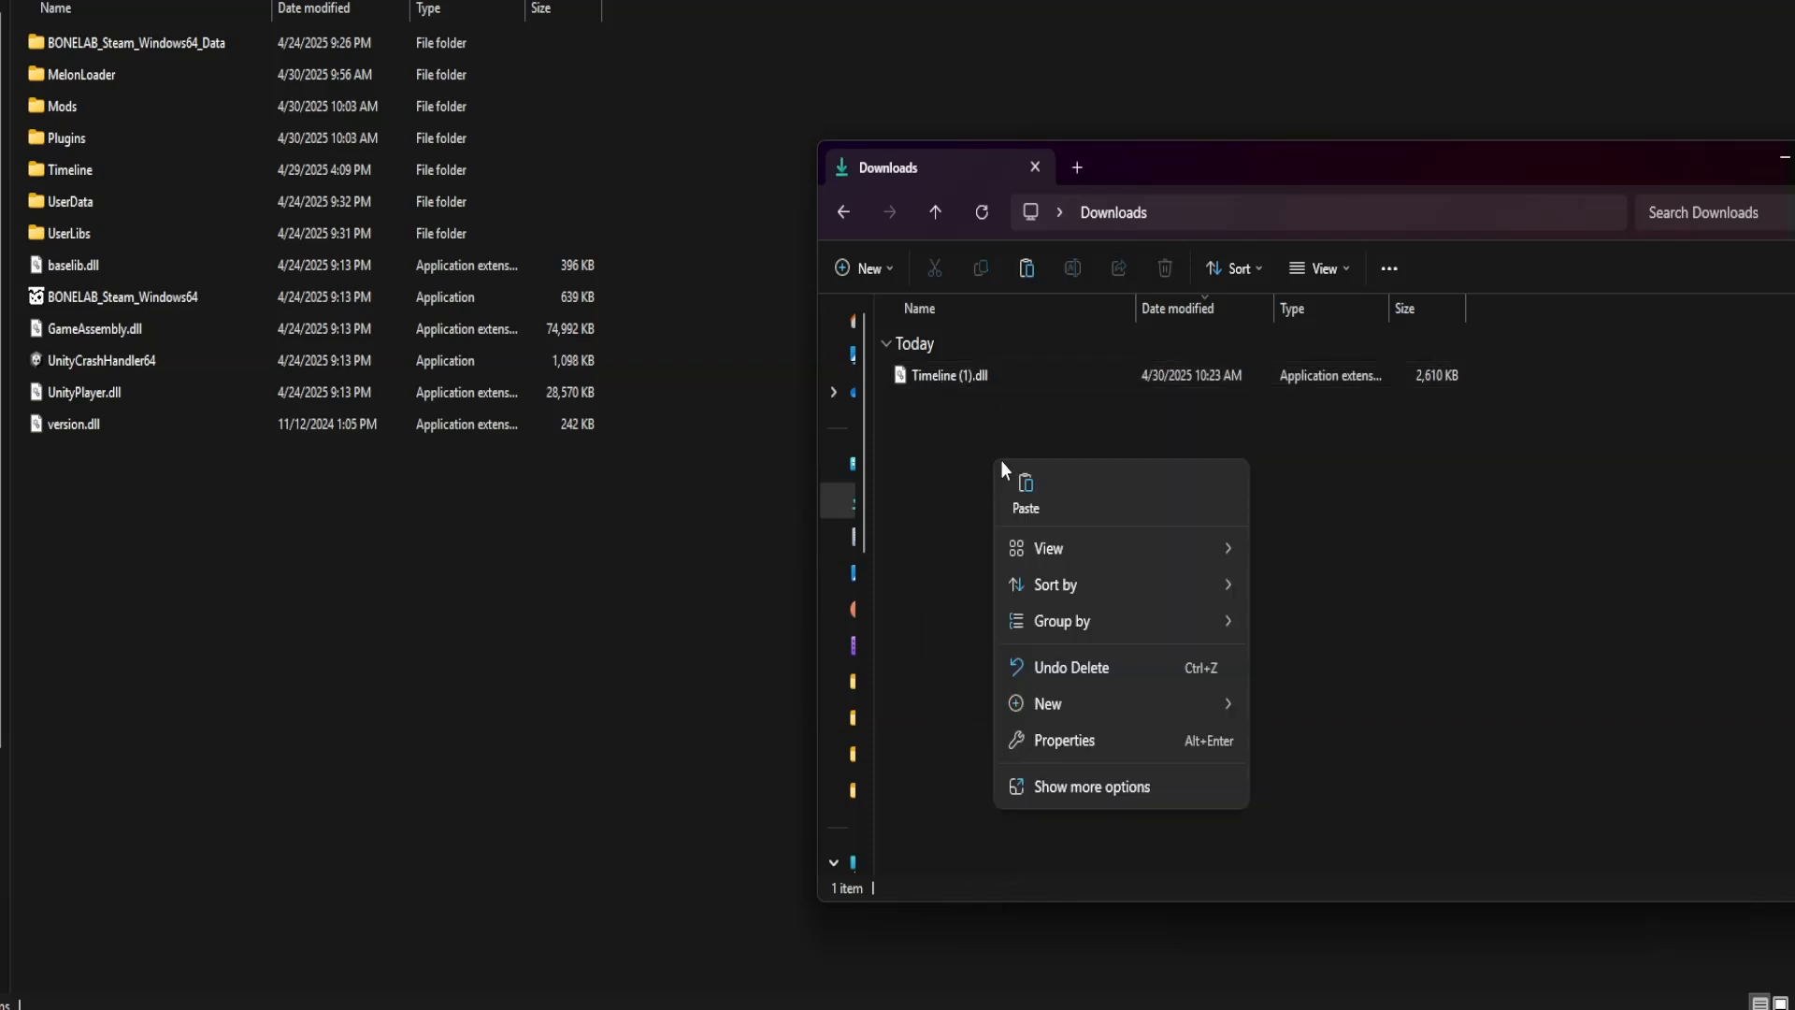
{"action": "left_click", "coordinate": [1025, 480]}
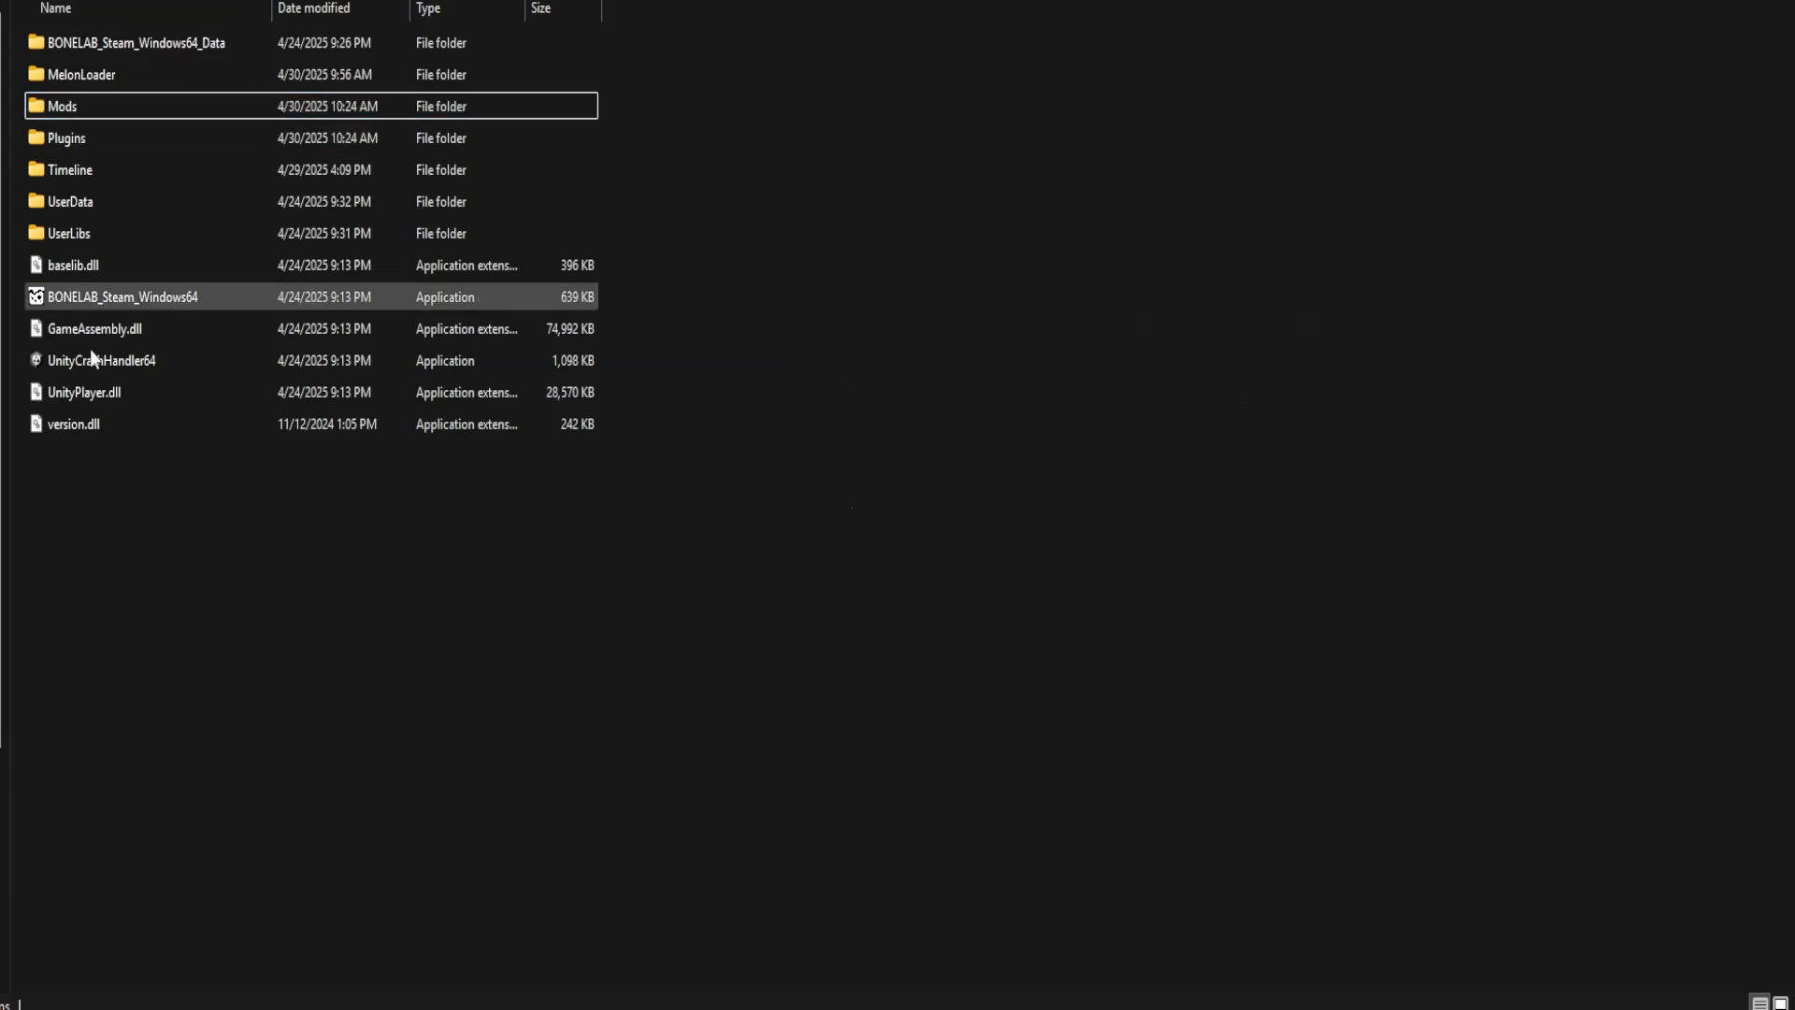
{"action": "double_click", "coordinate": [122, 296]}
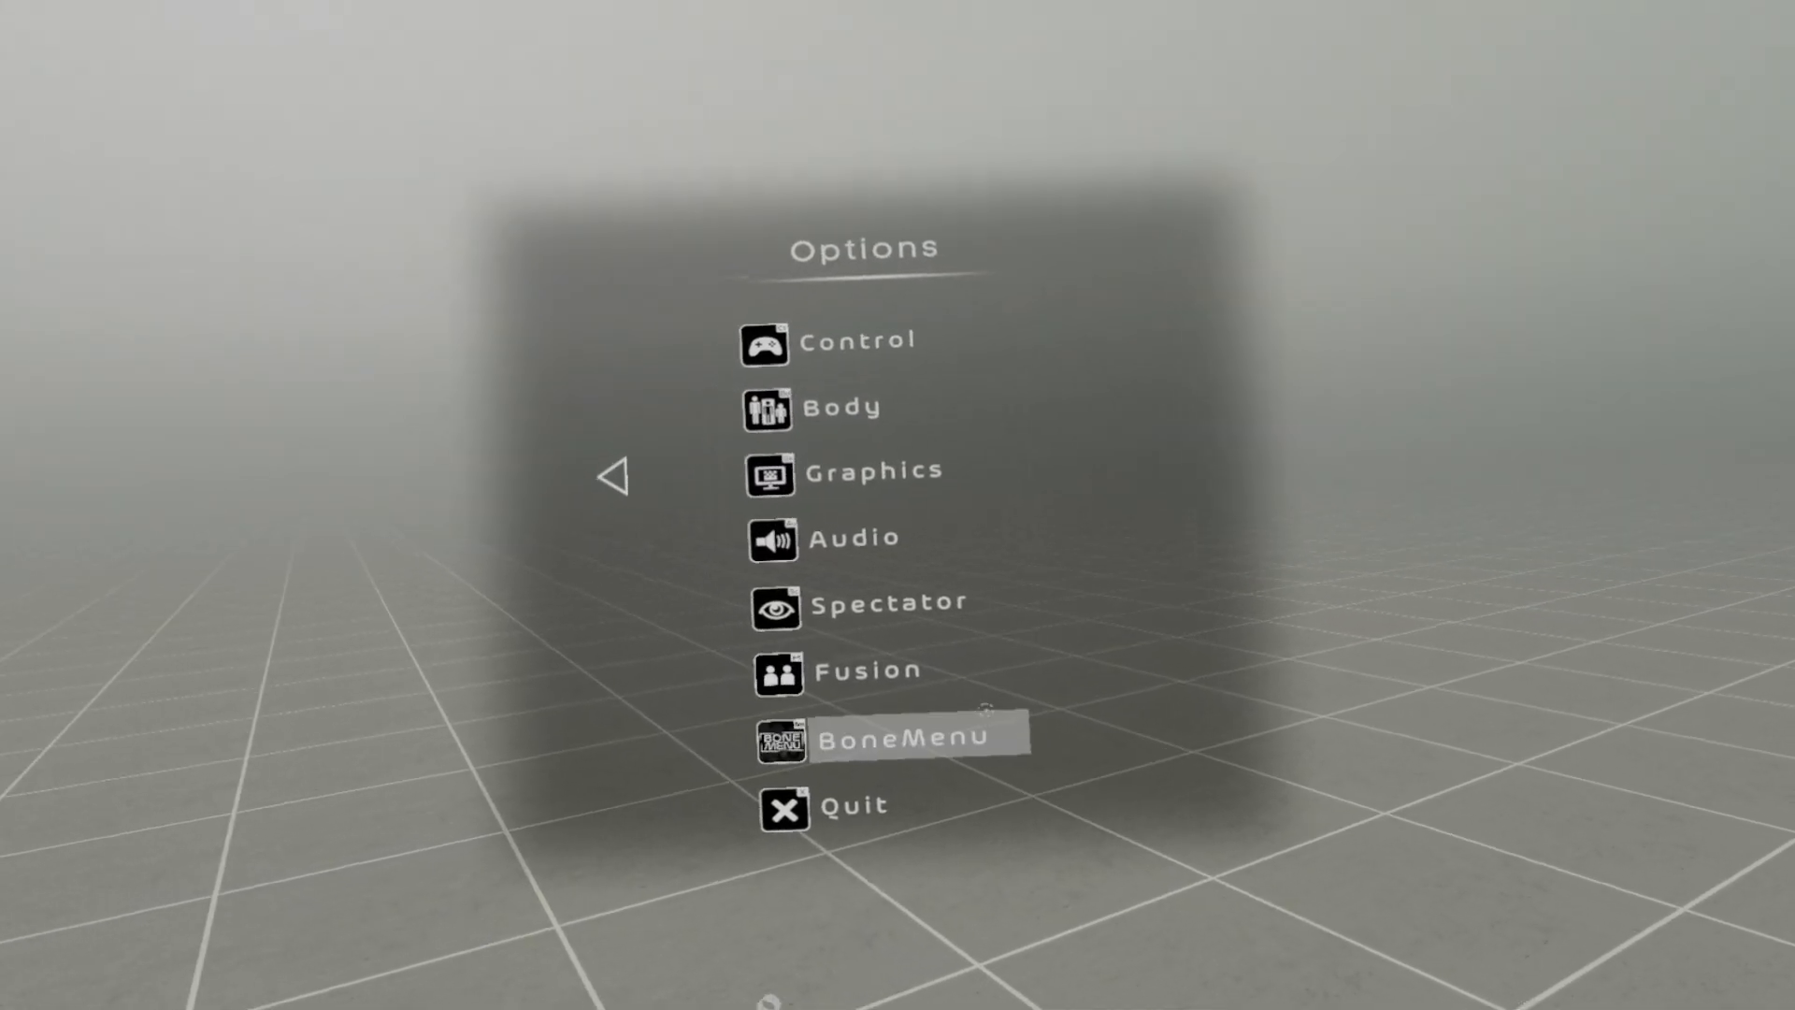
Open BoneMenu's Timeline Scene menu, press Record, then Stop.
{"action": "left_click", "coordinate": [887, 736]}
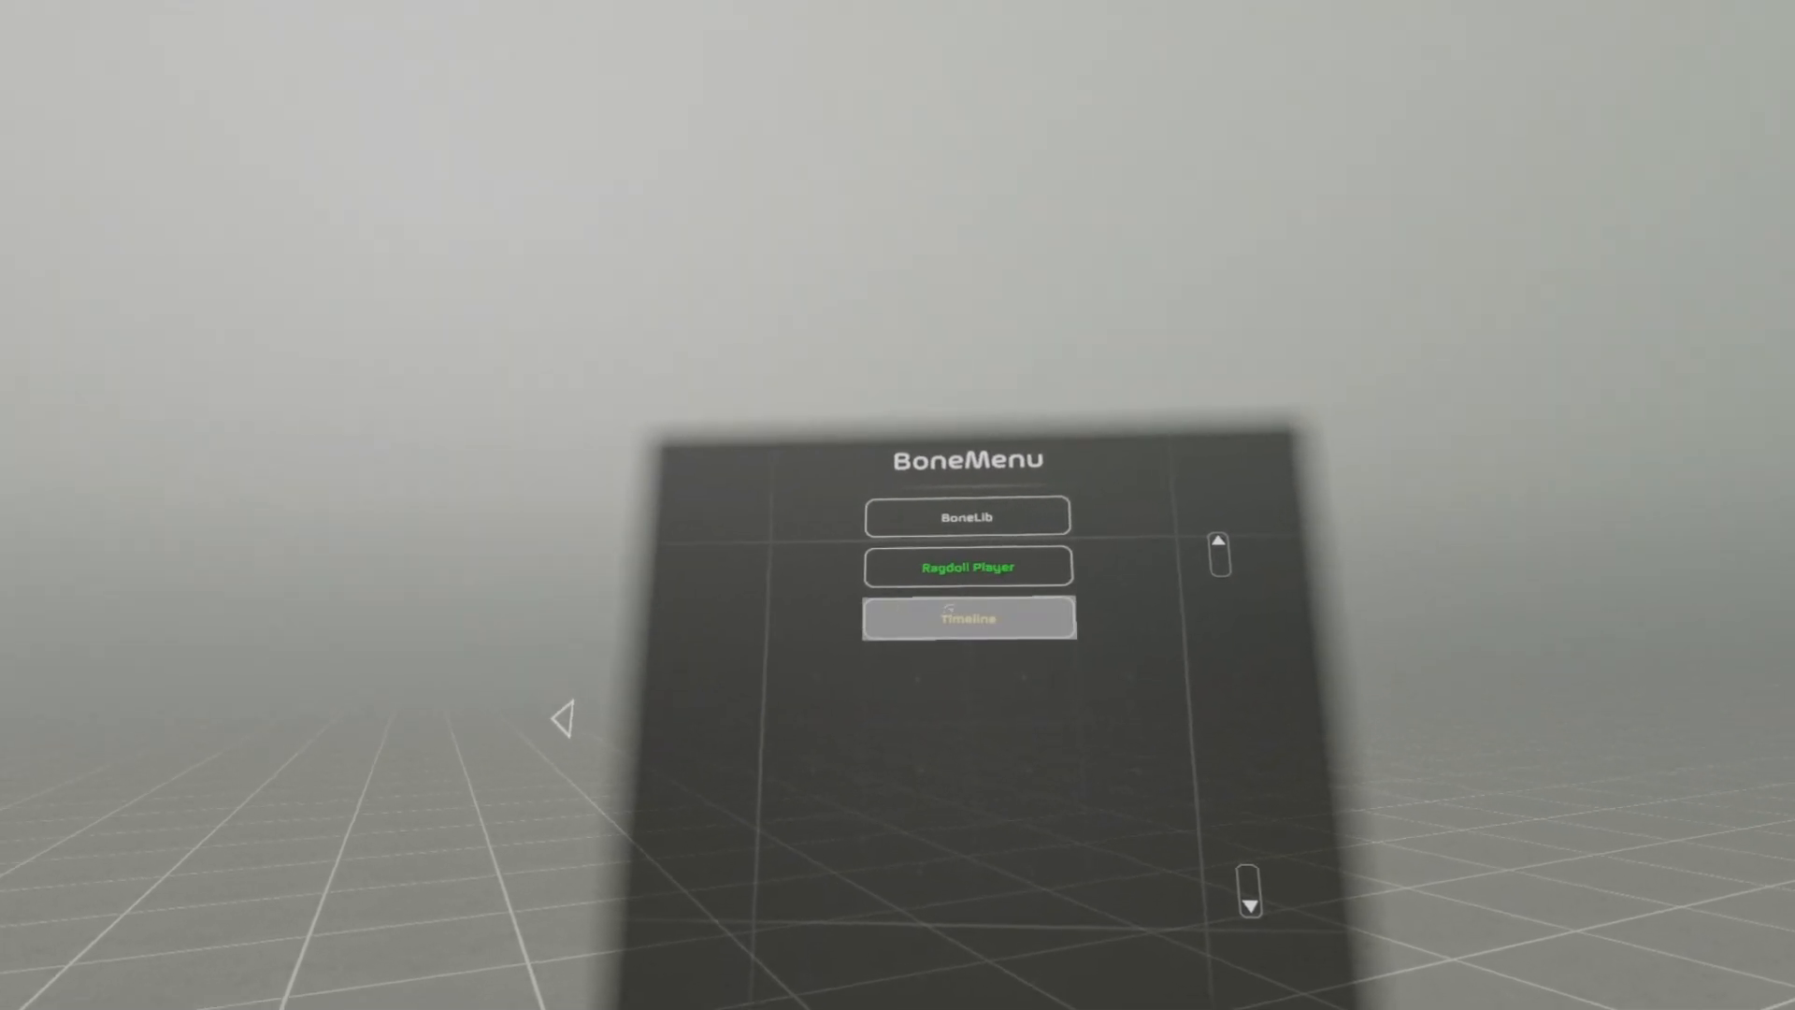
{"action": "left_click", "coordinate": [968, 618]}
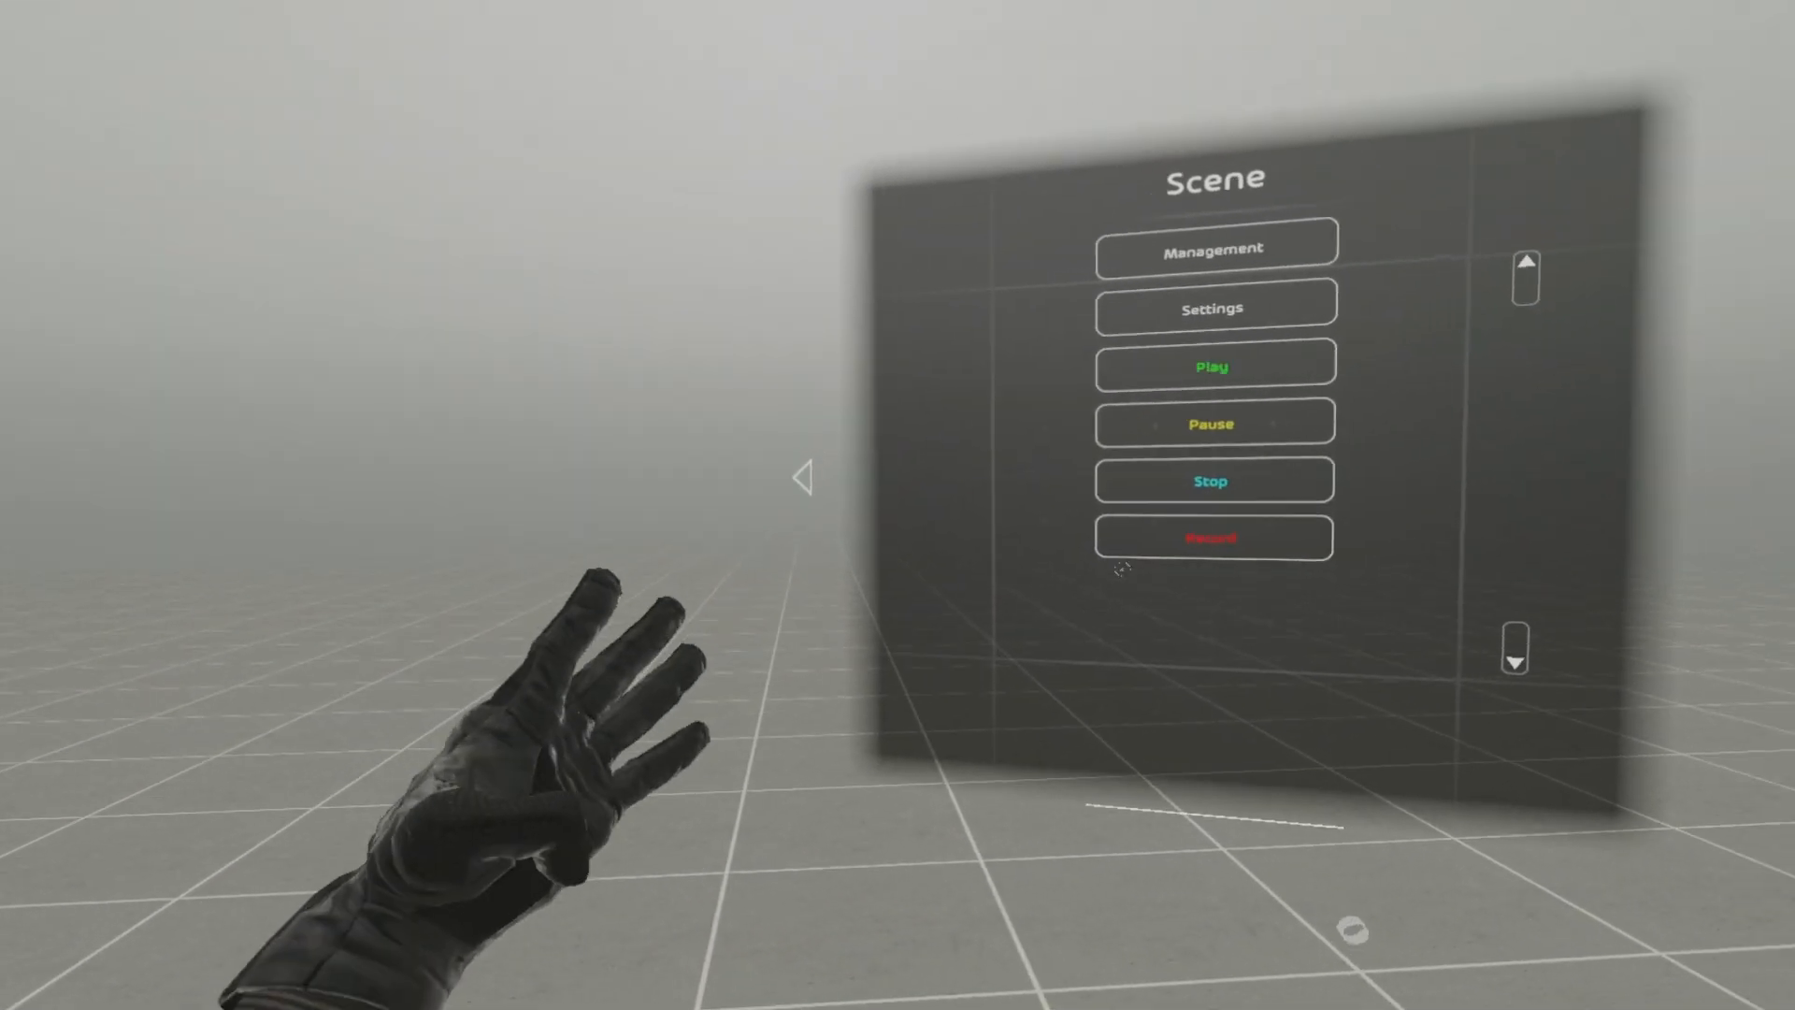
{"action": "left_click", "coordinate": [1212, 366]}
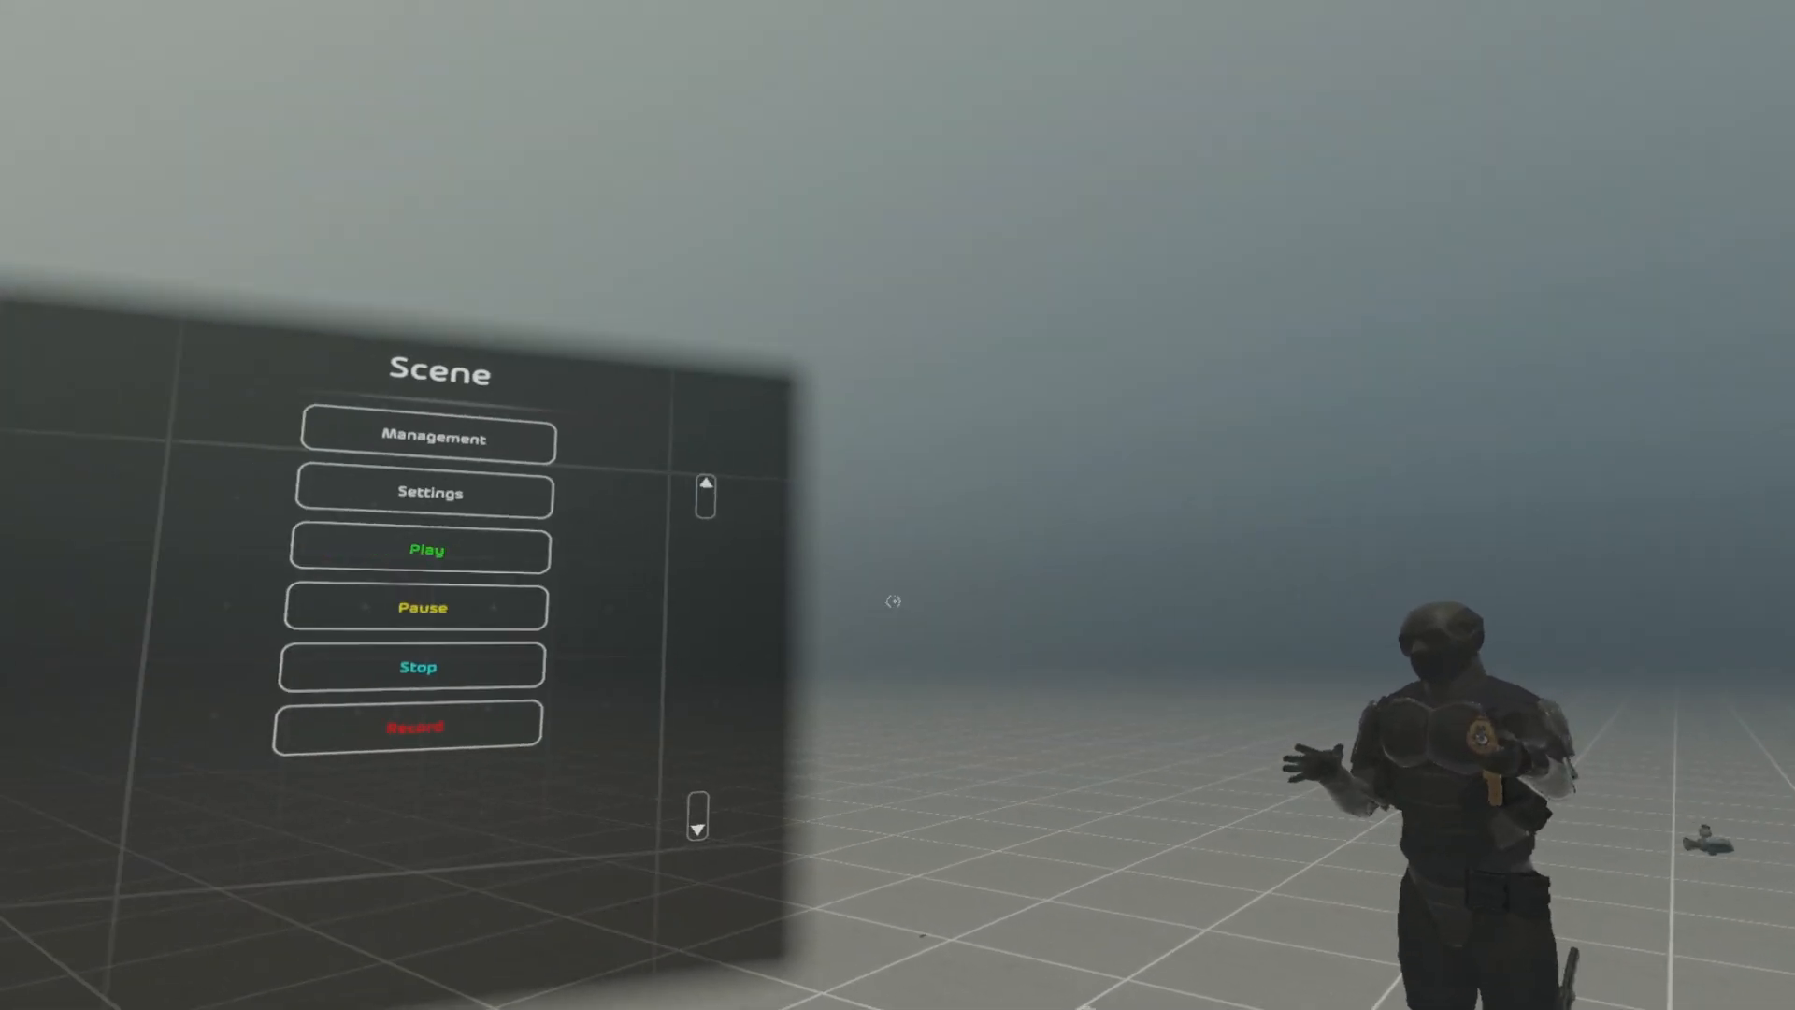
{"action": "left_click", "coordinate": [871, 700]}
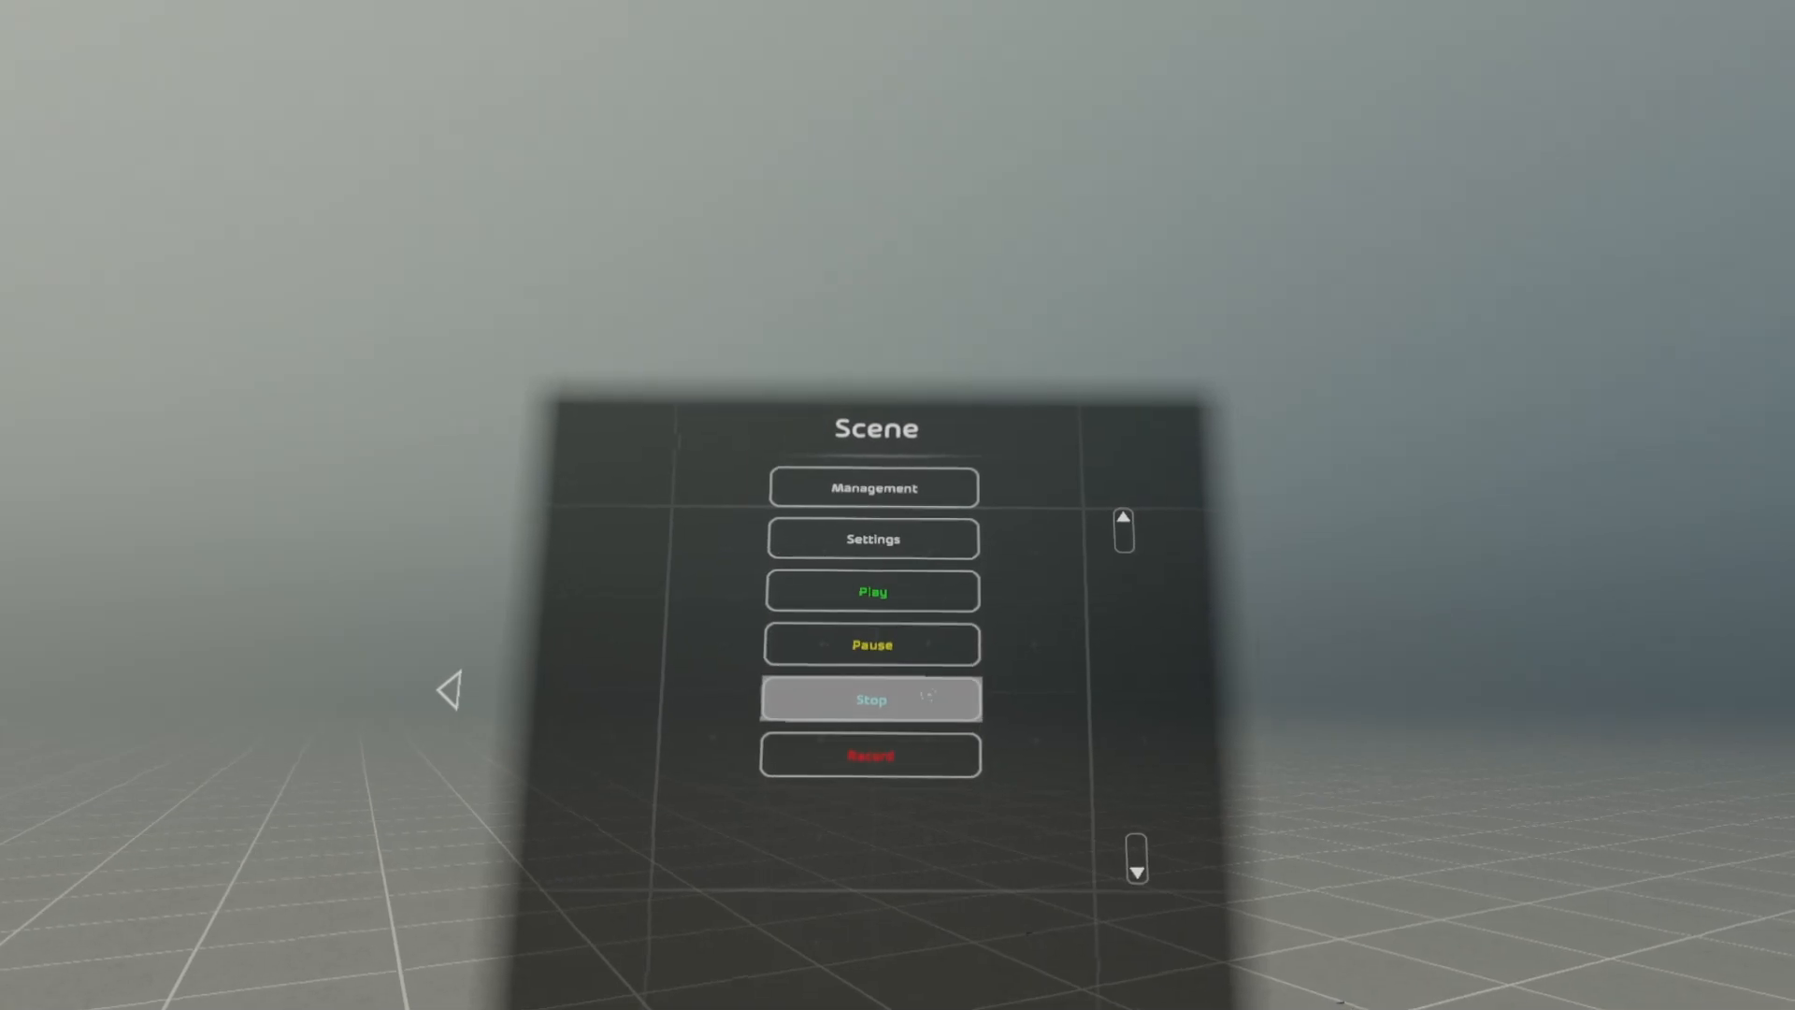